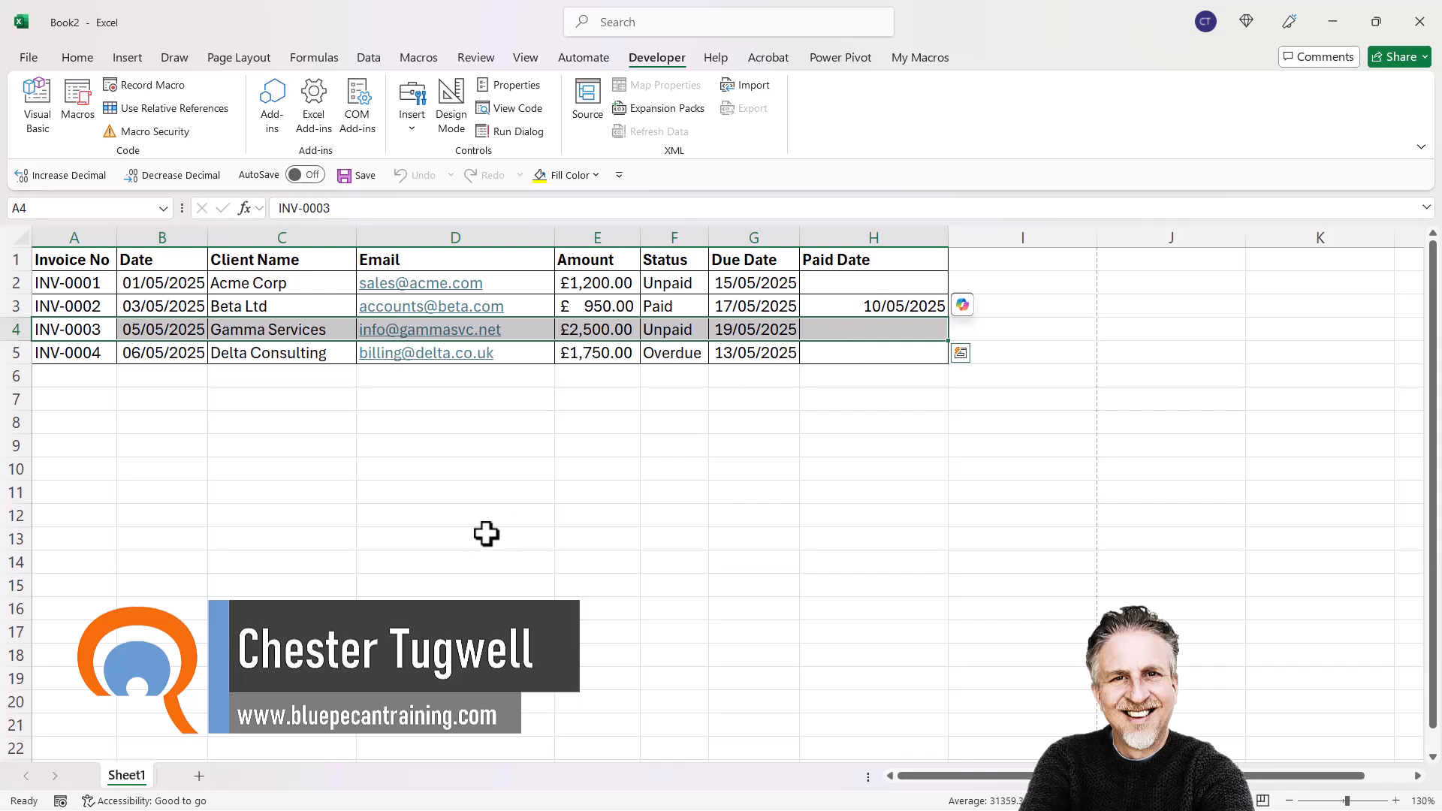
mouse_move(873, 266)
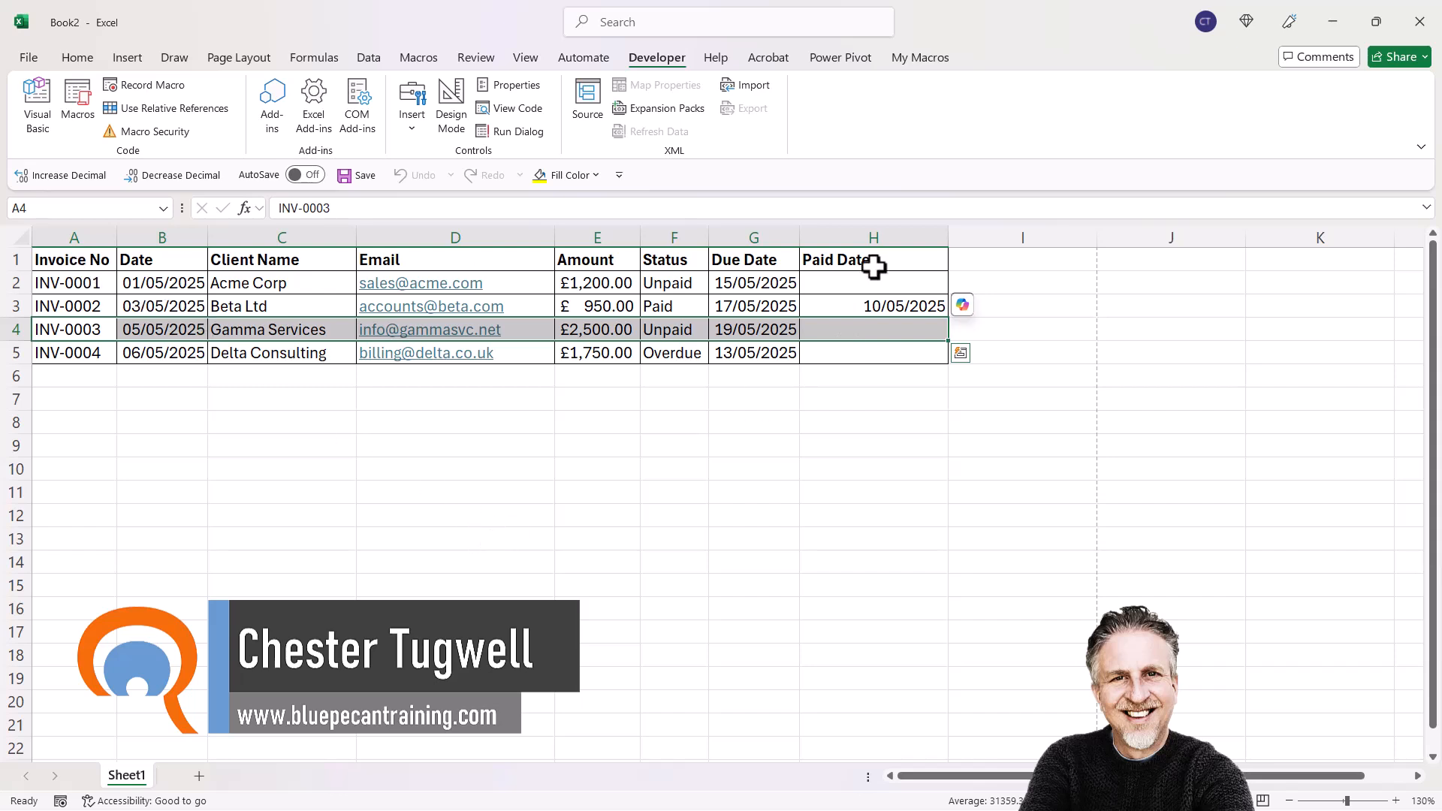
mouse_move(112, 347)
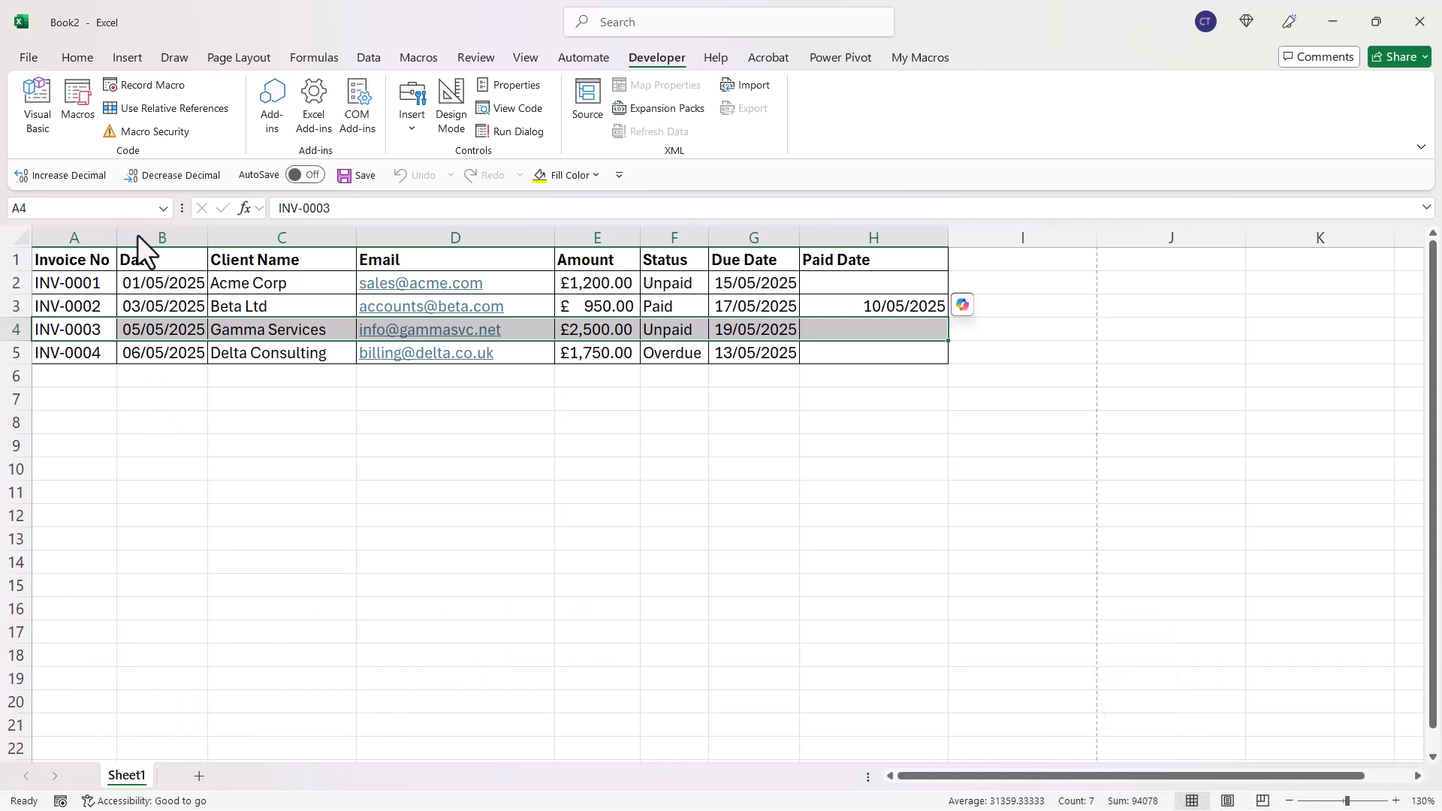
Set printing to Microsoft Print to PDF with Print Selection.
left_click(28, 58)
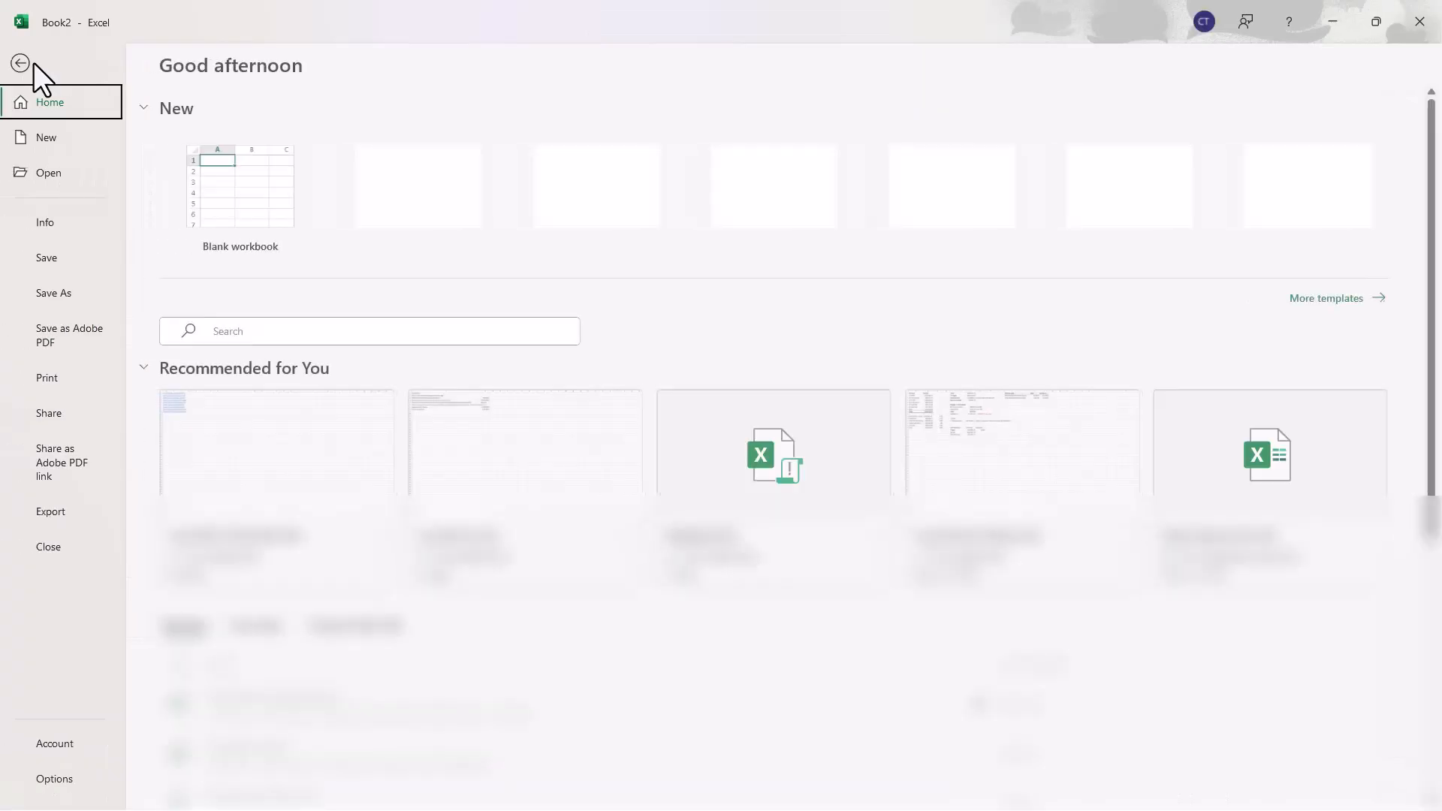
left_click(48, 377)
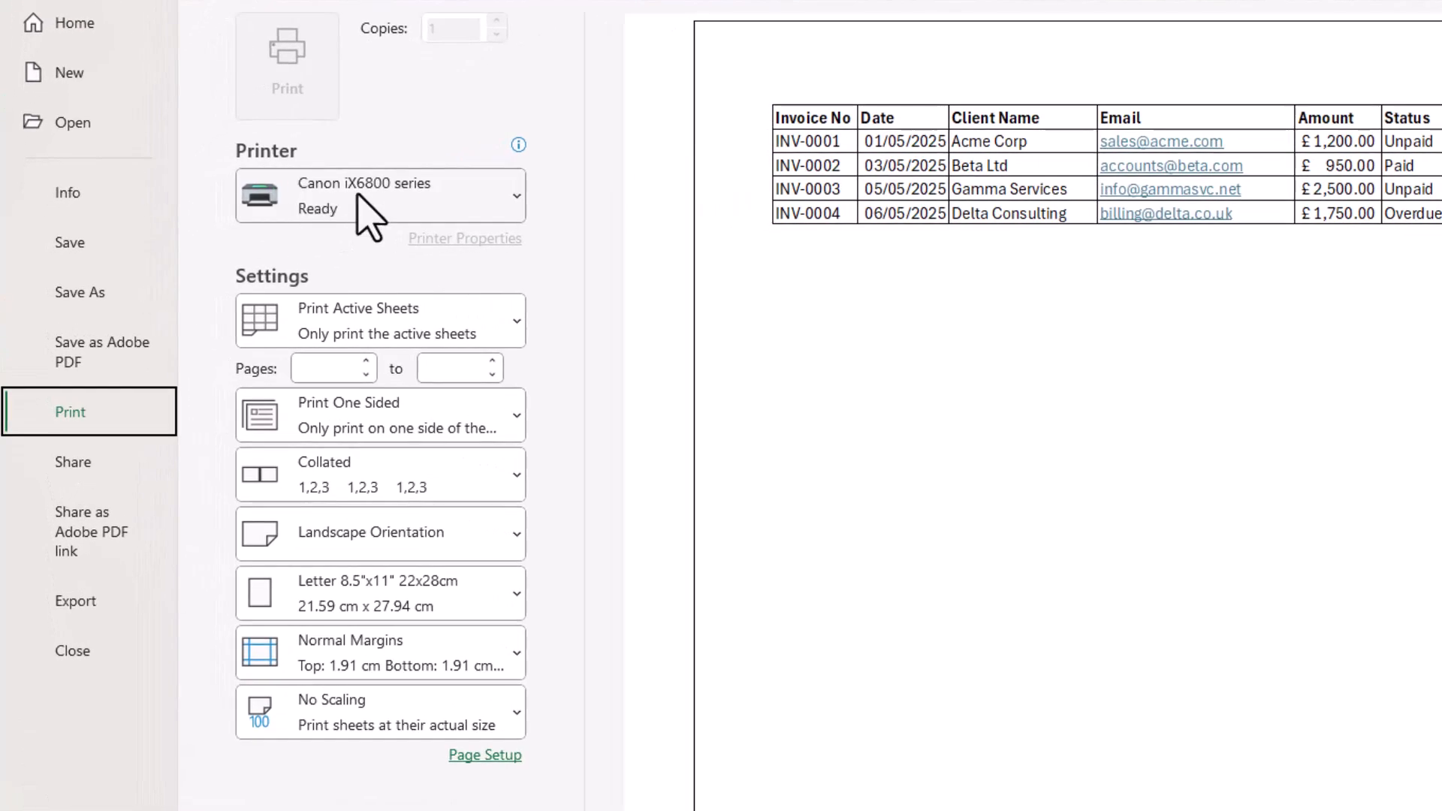
left_click(377, 195)
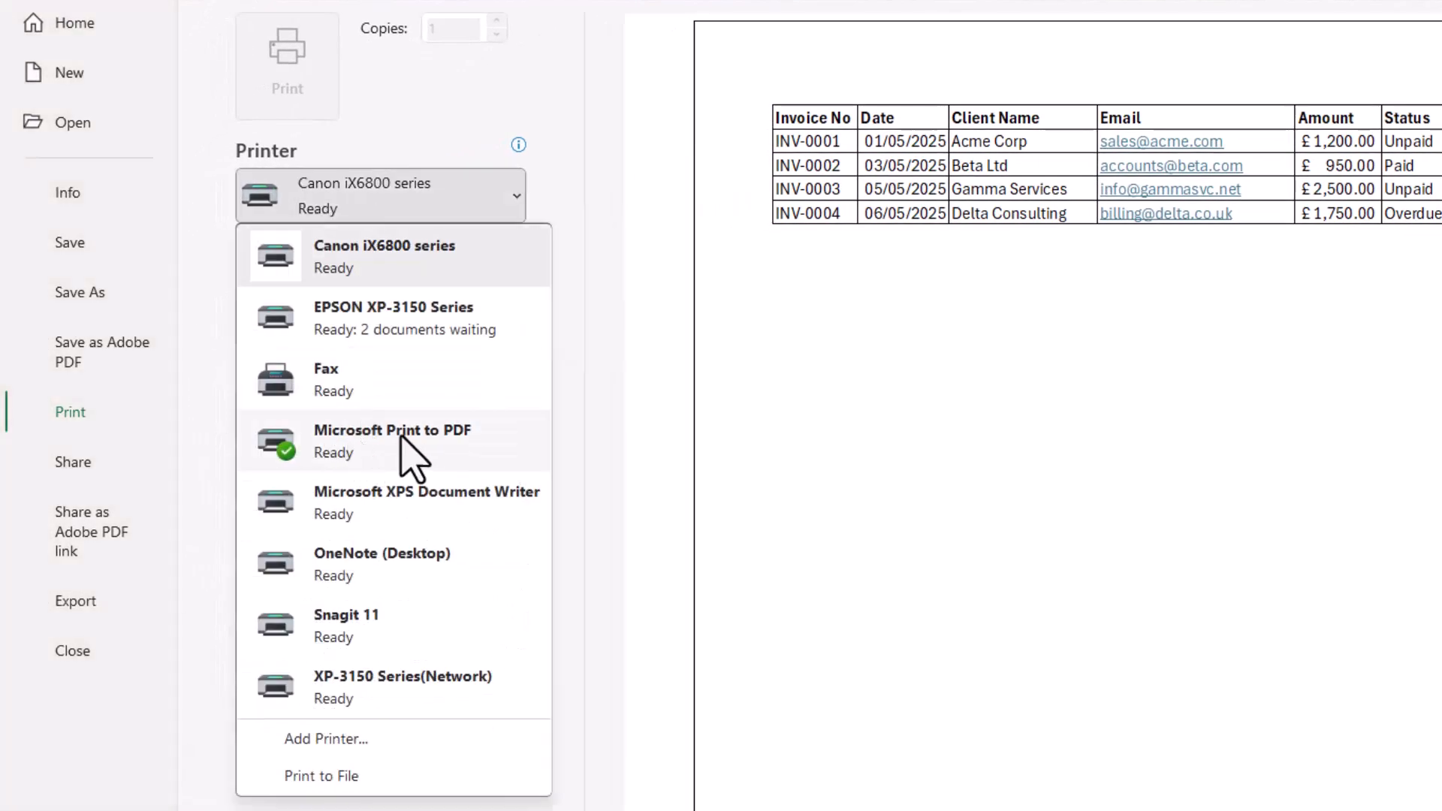
left_click(390, 441)
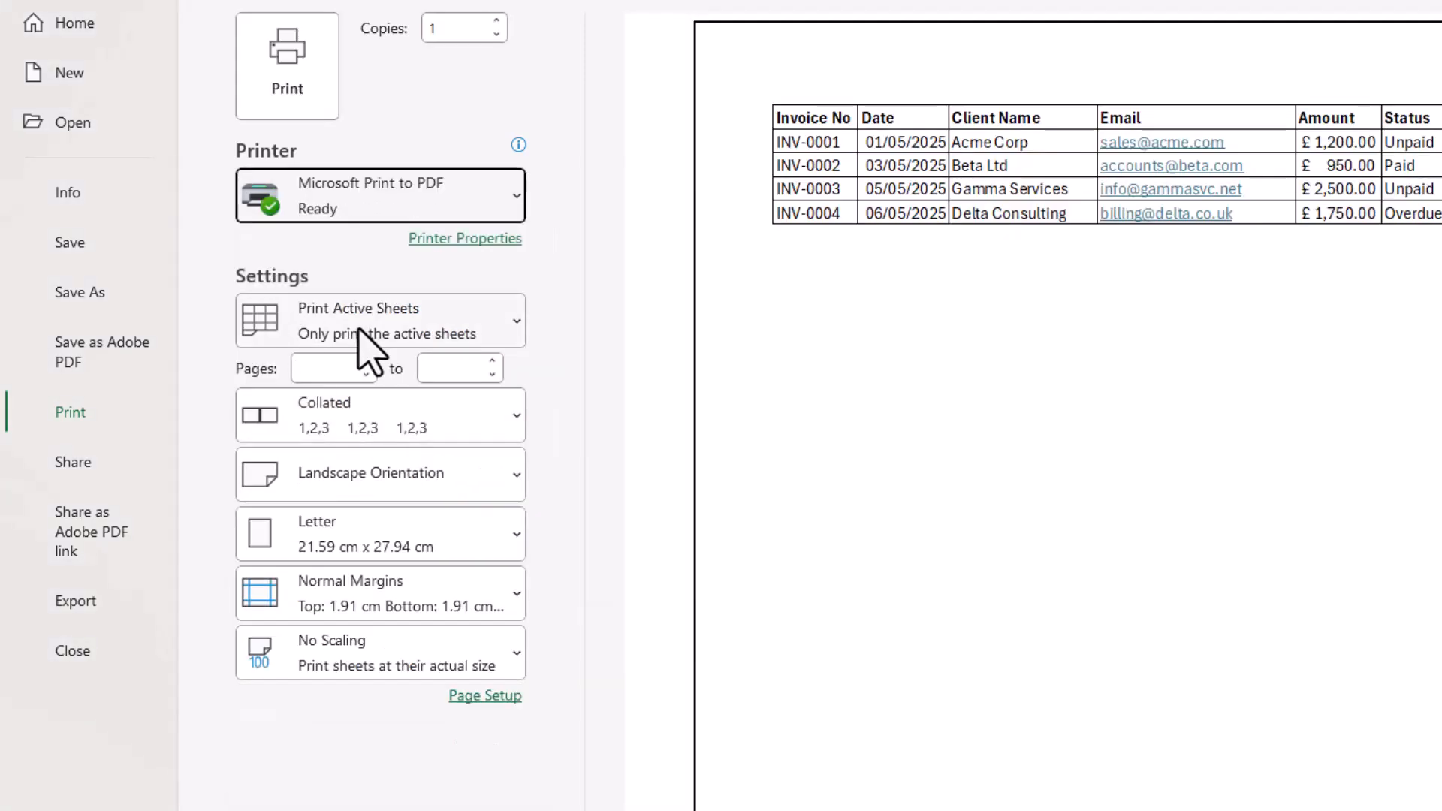
left_click(379, 320)
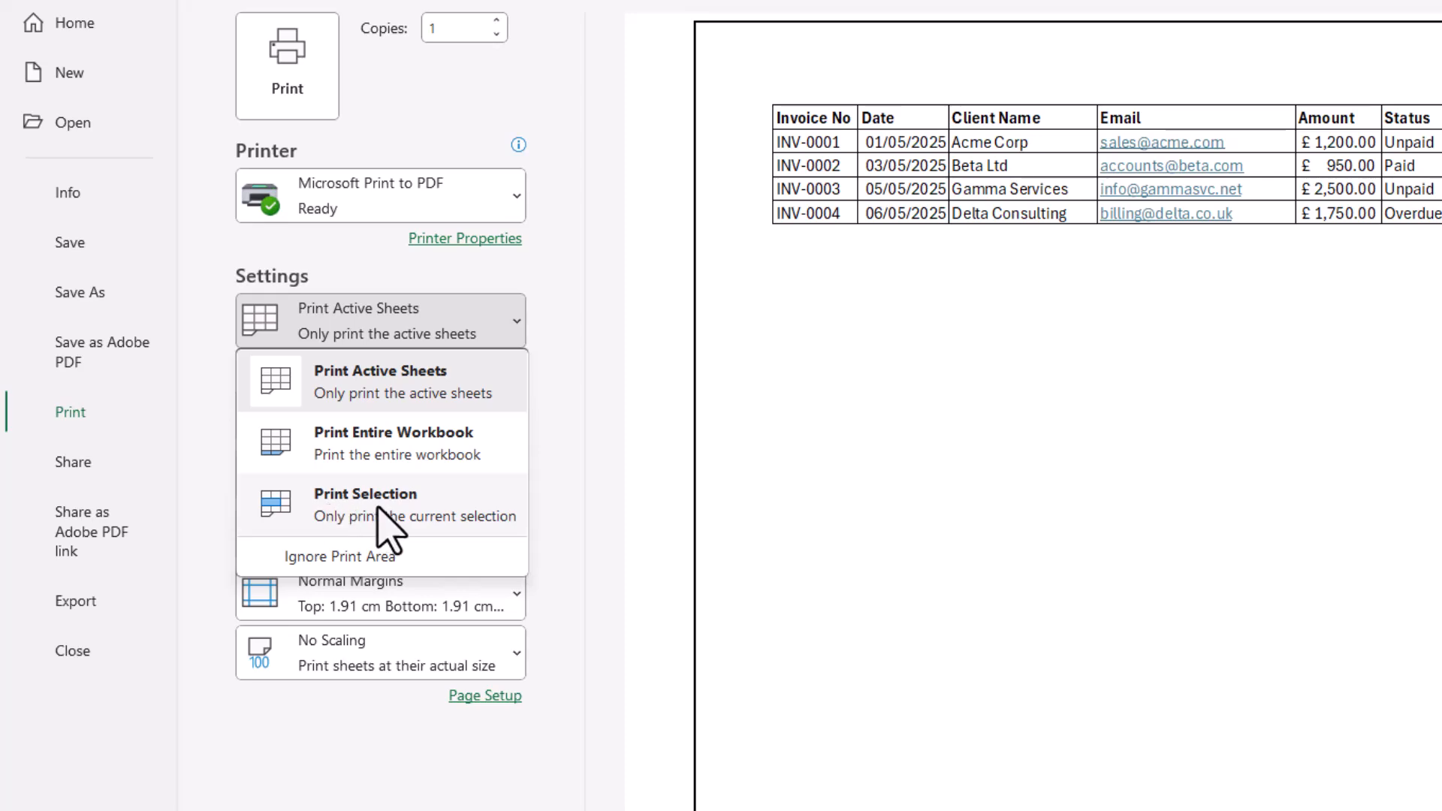
left_click(365, 504)
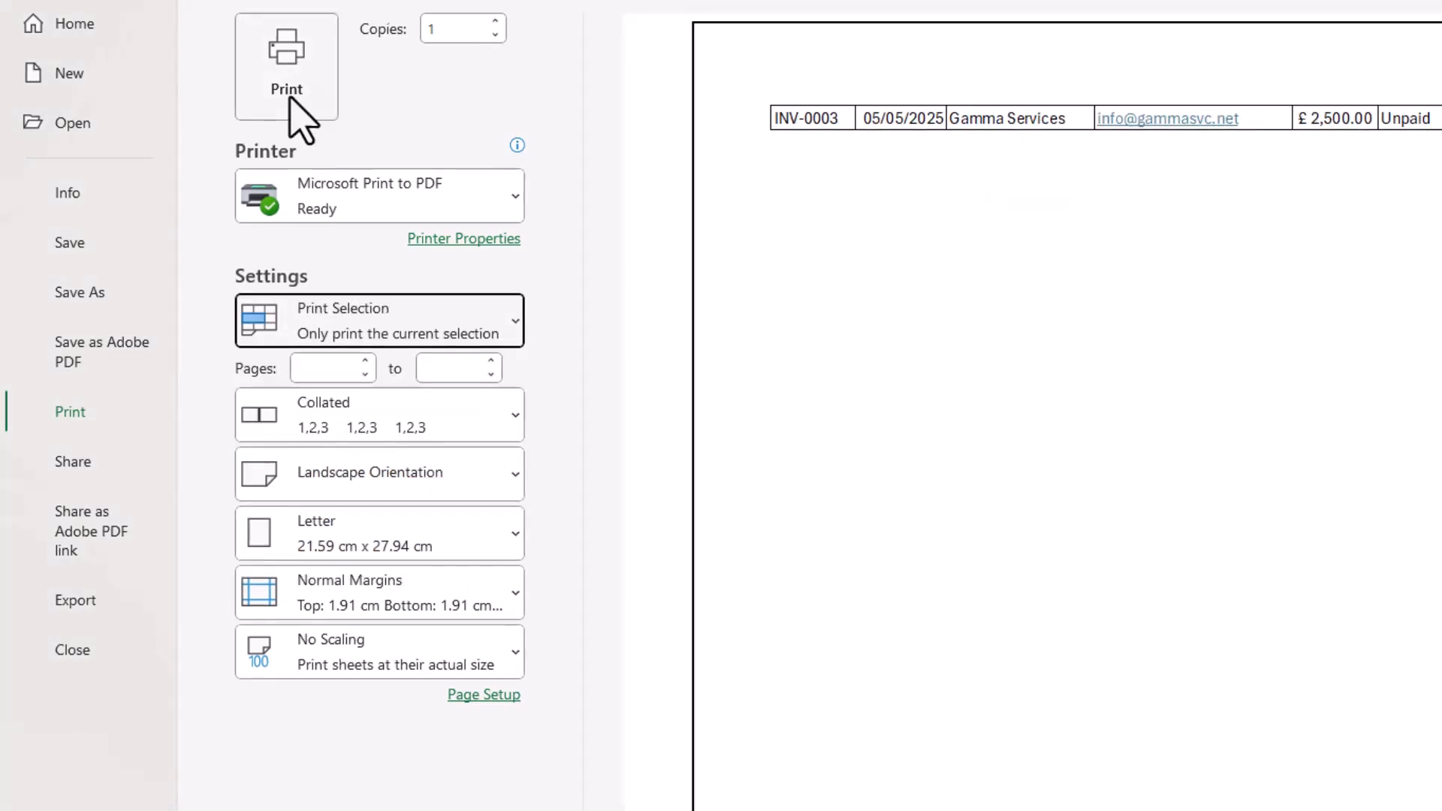
Print the selected row and save it as TestPDF.pdf on the Desktop.
left_click(286, 66)
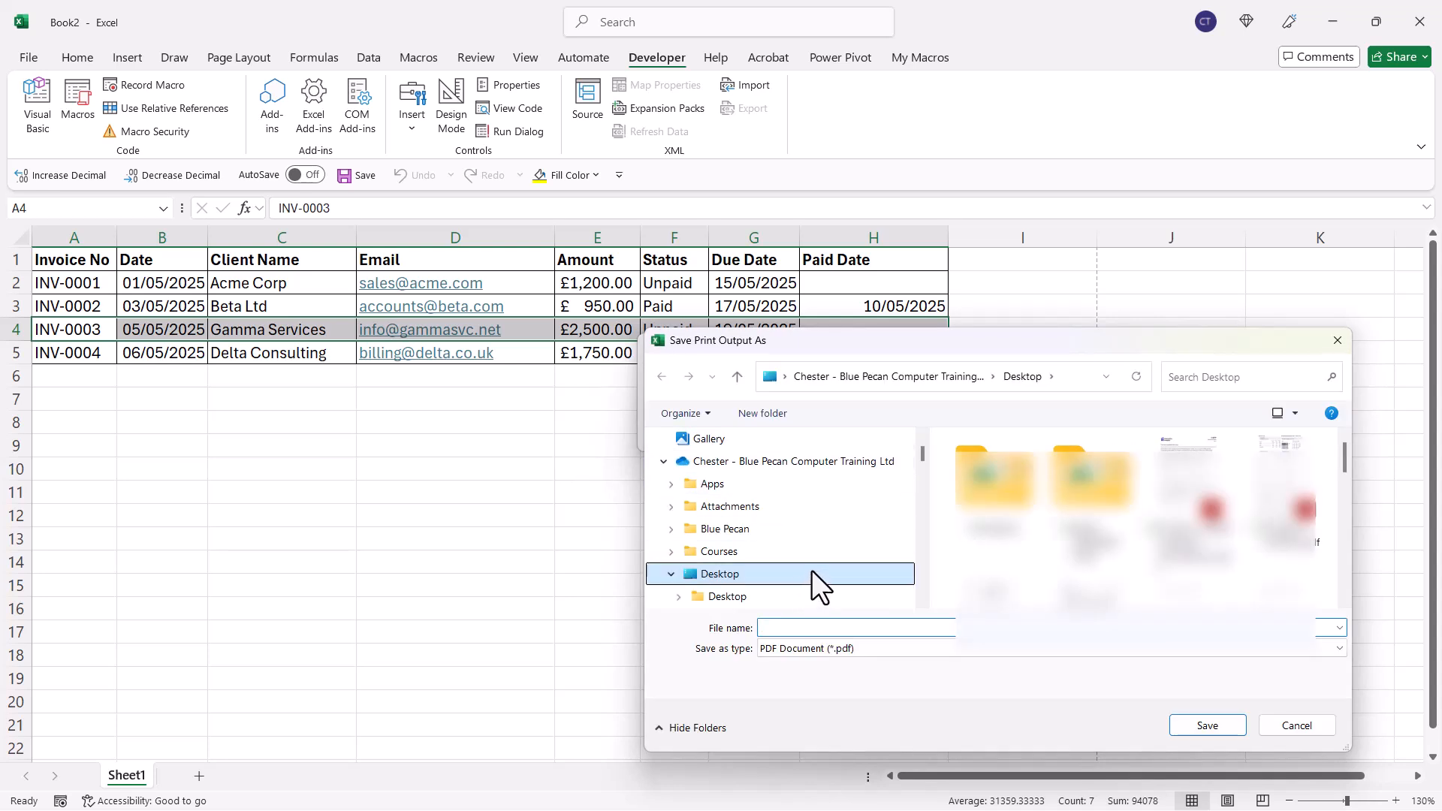
type("TestP")
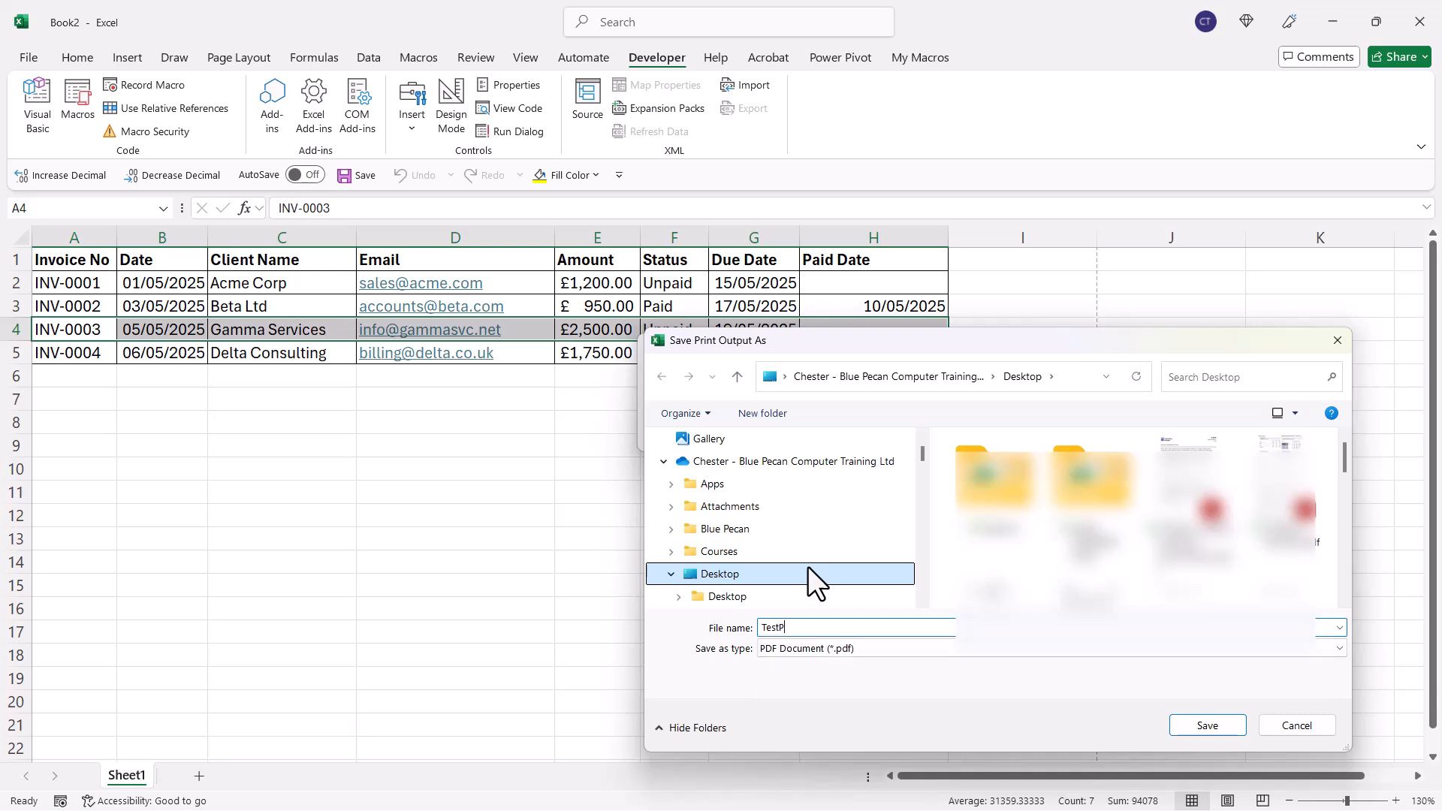
left_click(1207, 725)
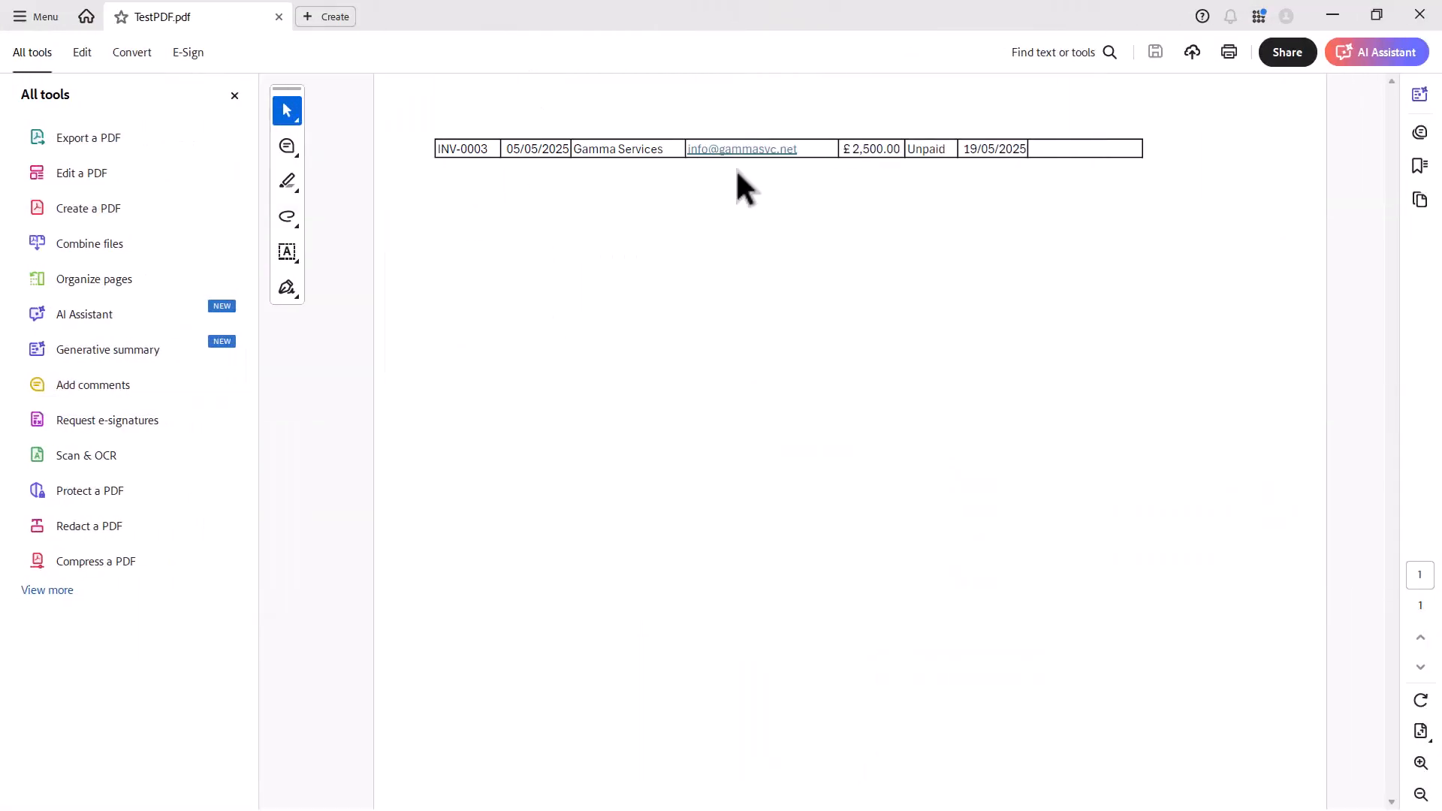
Close Acrobat after confirming TestPDF.pdf shows only the INV-0003 row.
left_click(1375, 52)
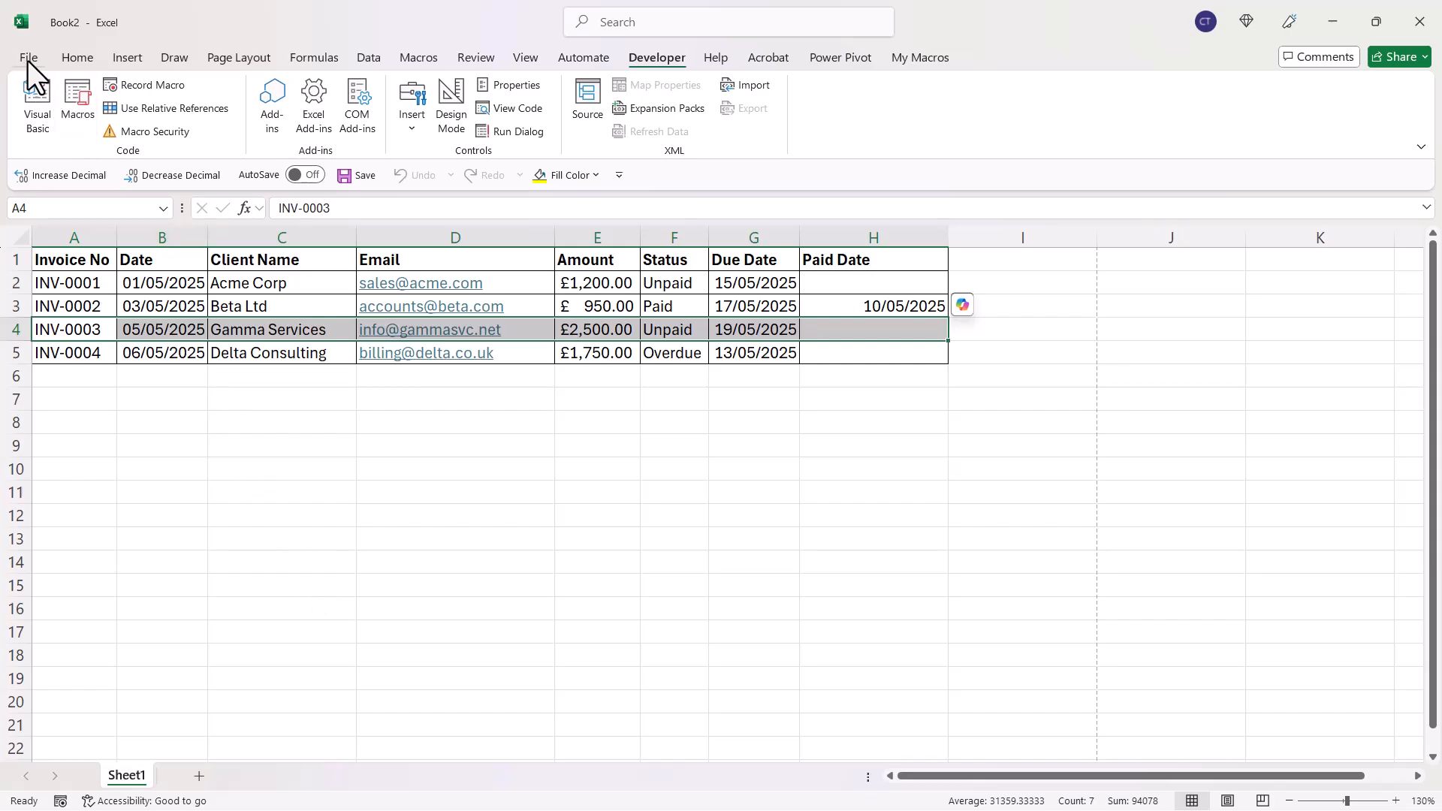
Start Export > Create PDF/XPS Document from the File menu.
left_click(28, 57)
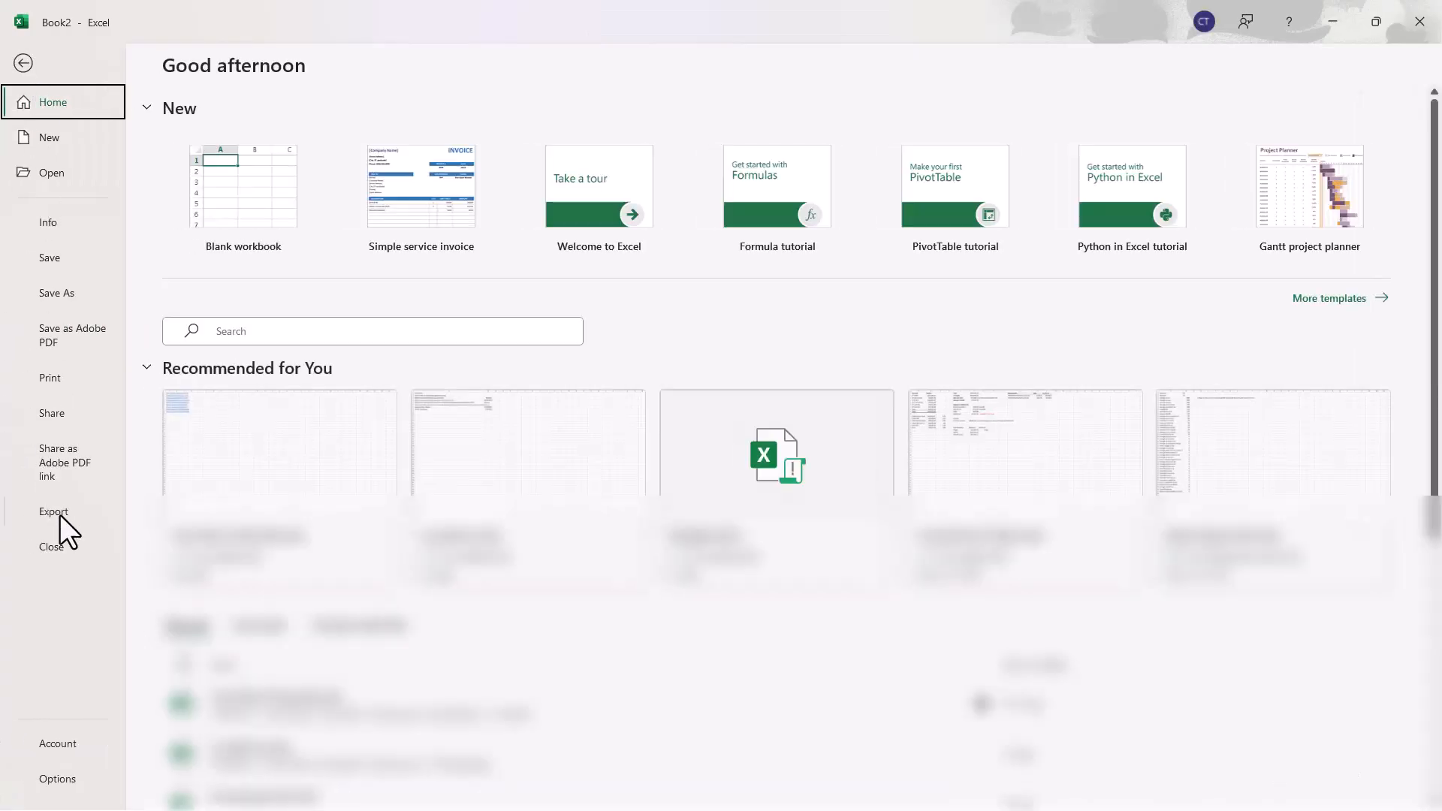
left_click(53, 512)
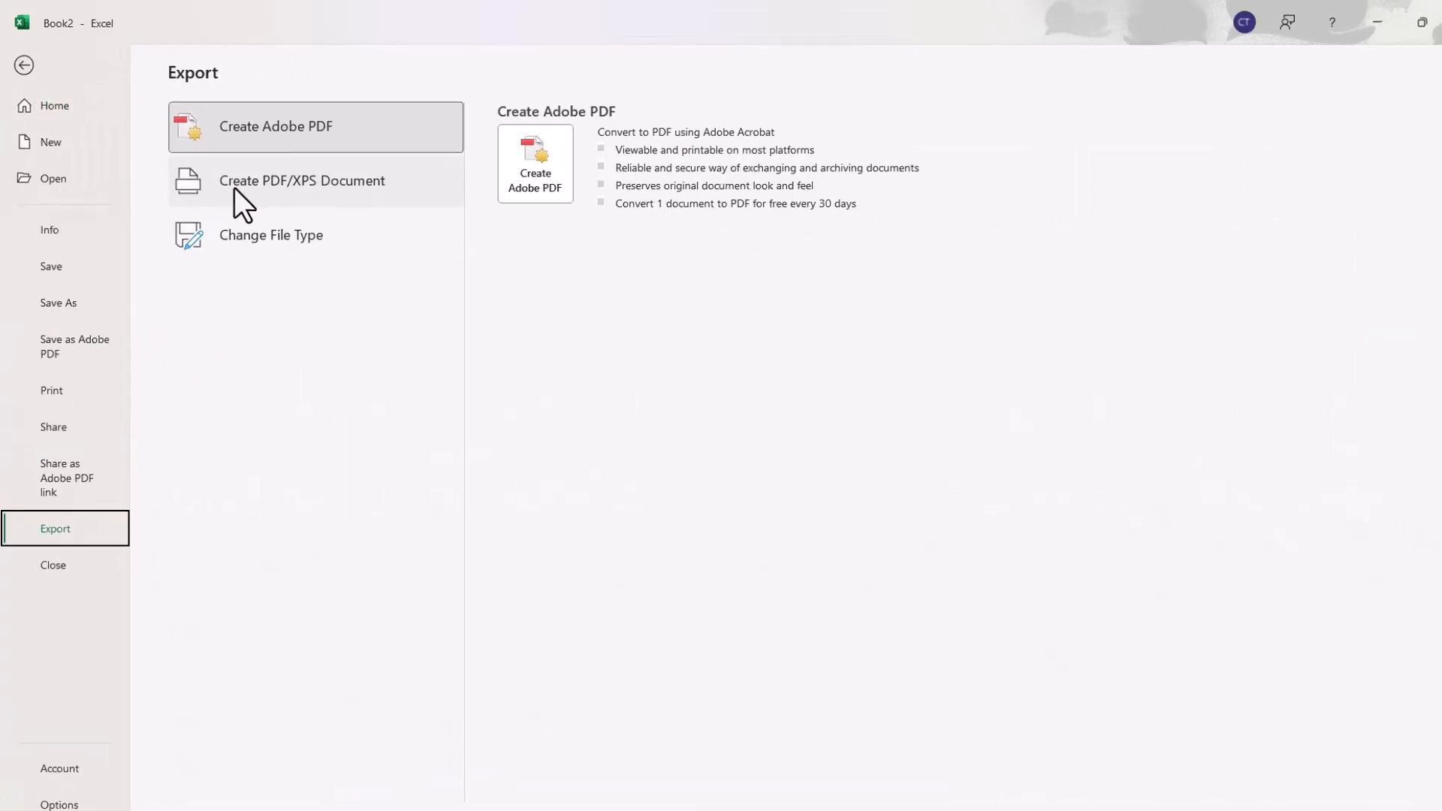
left_click(302, 181)
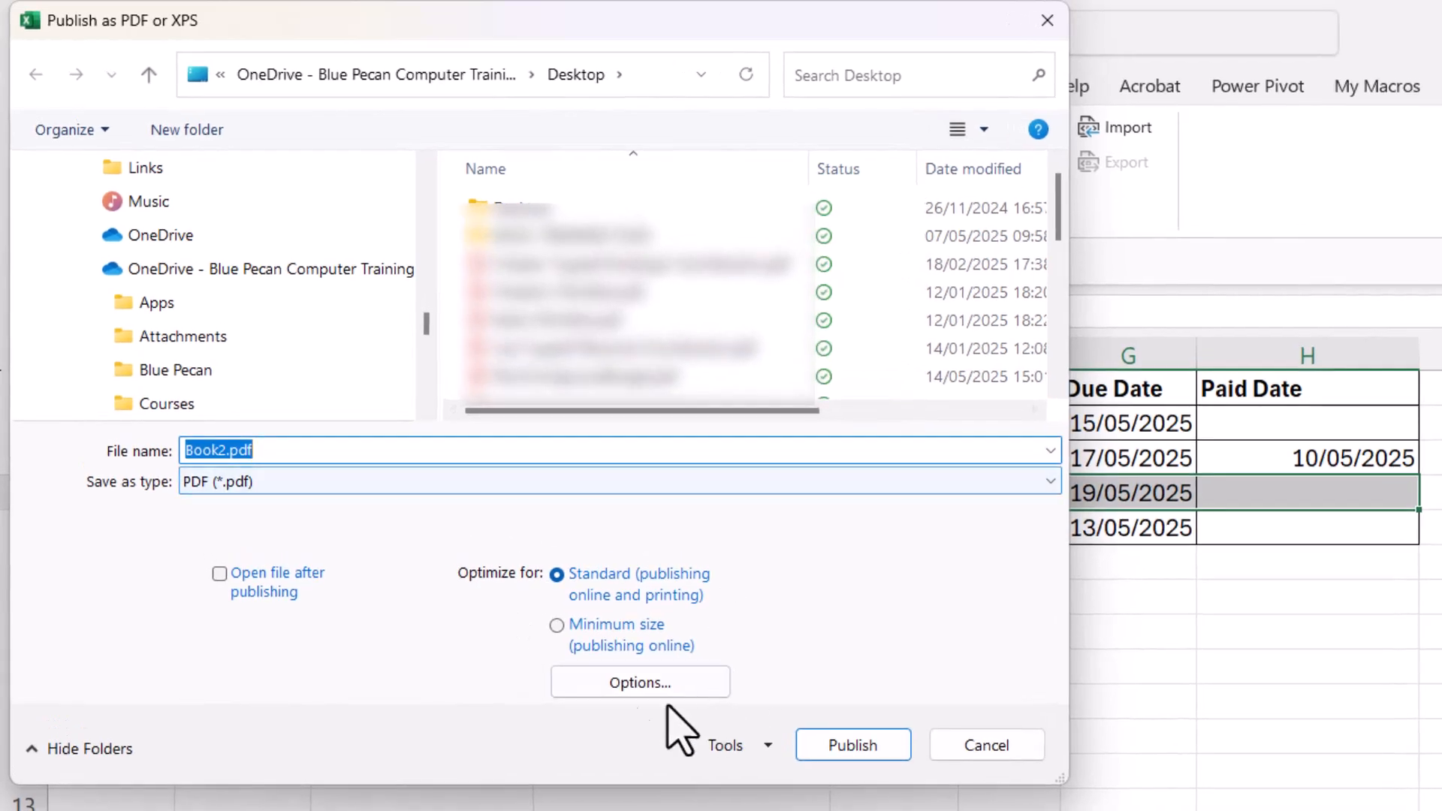
Set Publish what to Selection and publish TestPDF2.pdf to the Desktop.
left_click(639, 682)
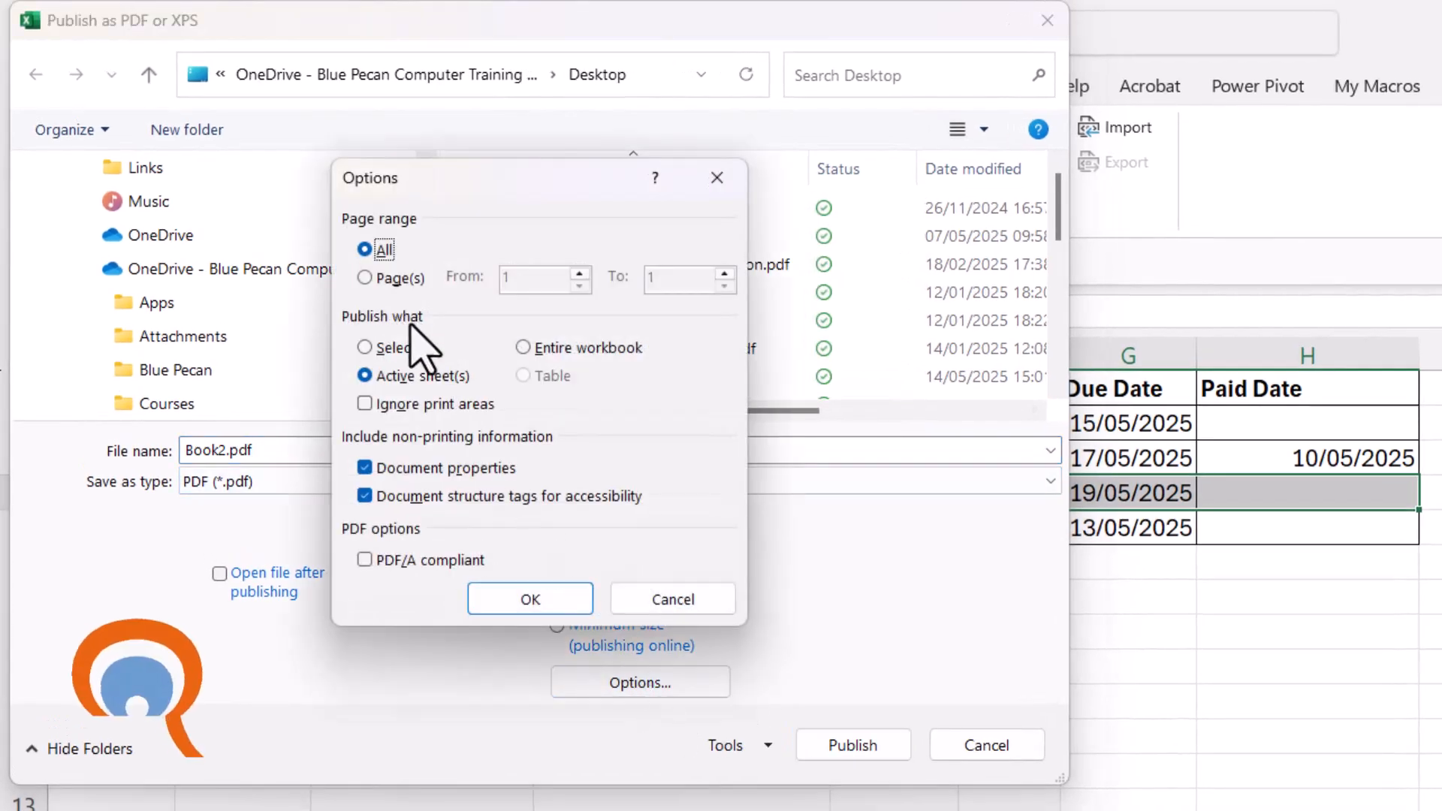
left_click(365, 347)
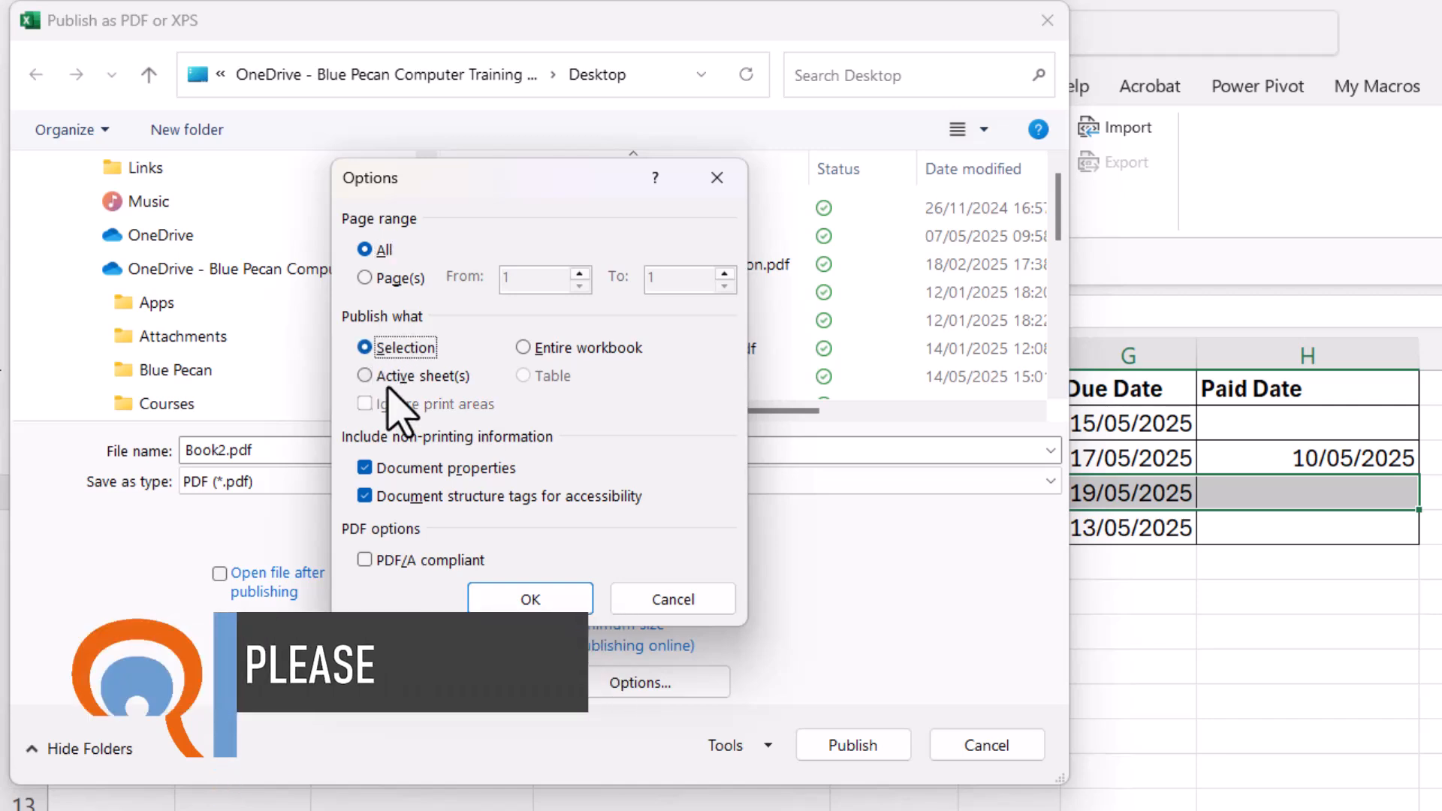
left_click(528, 598)
type("TestPDF")
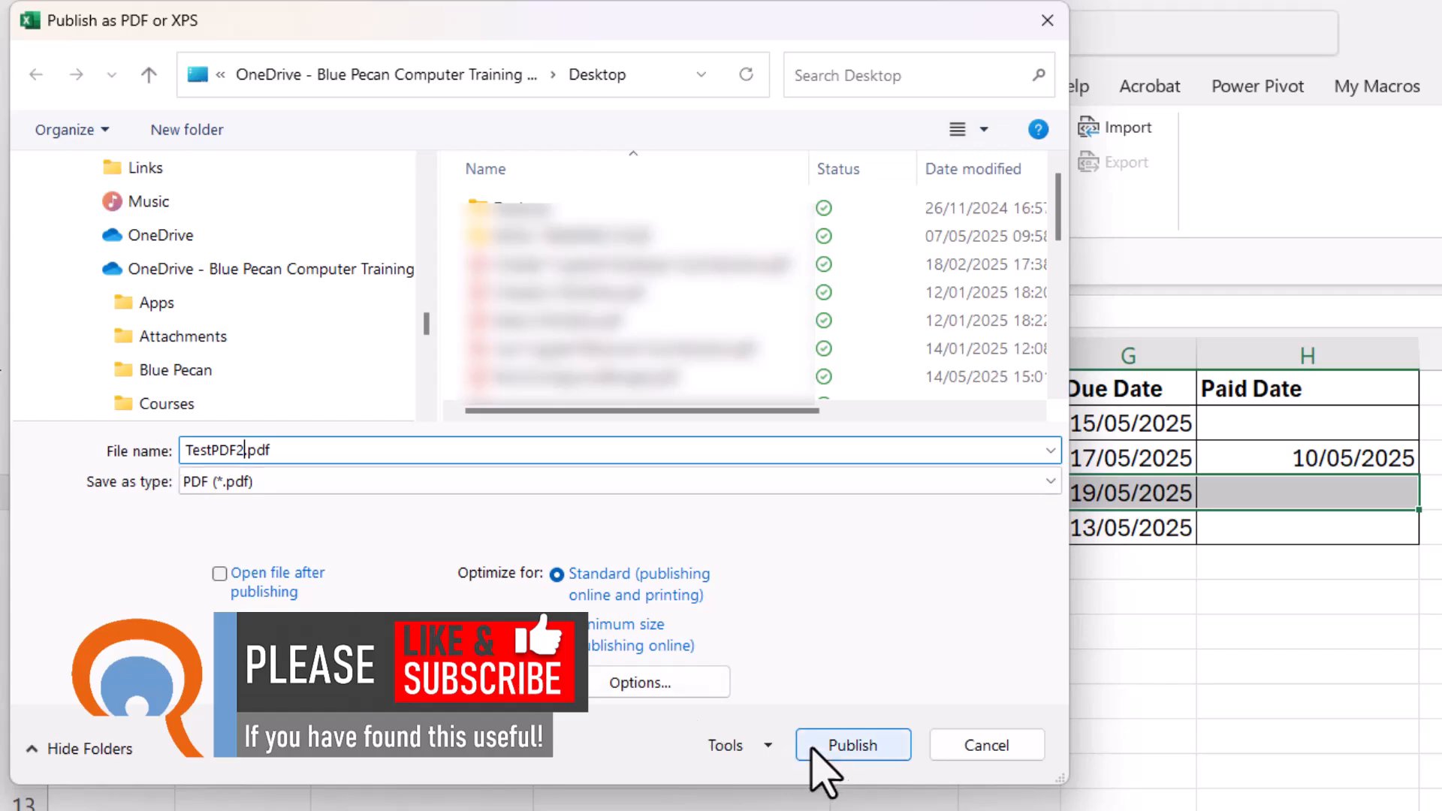
left_click(851, 745)
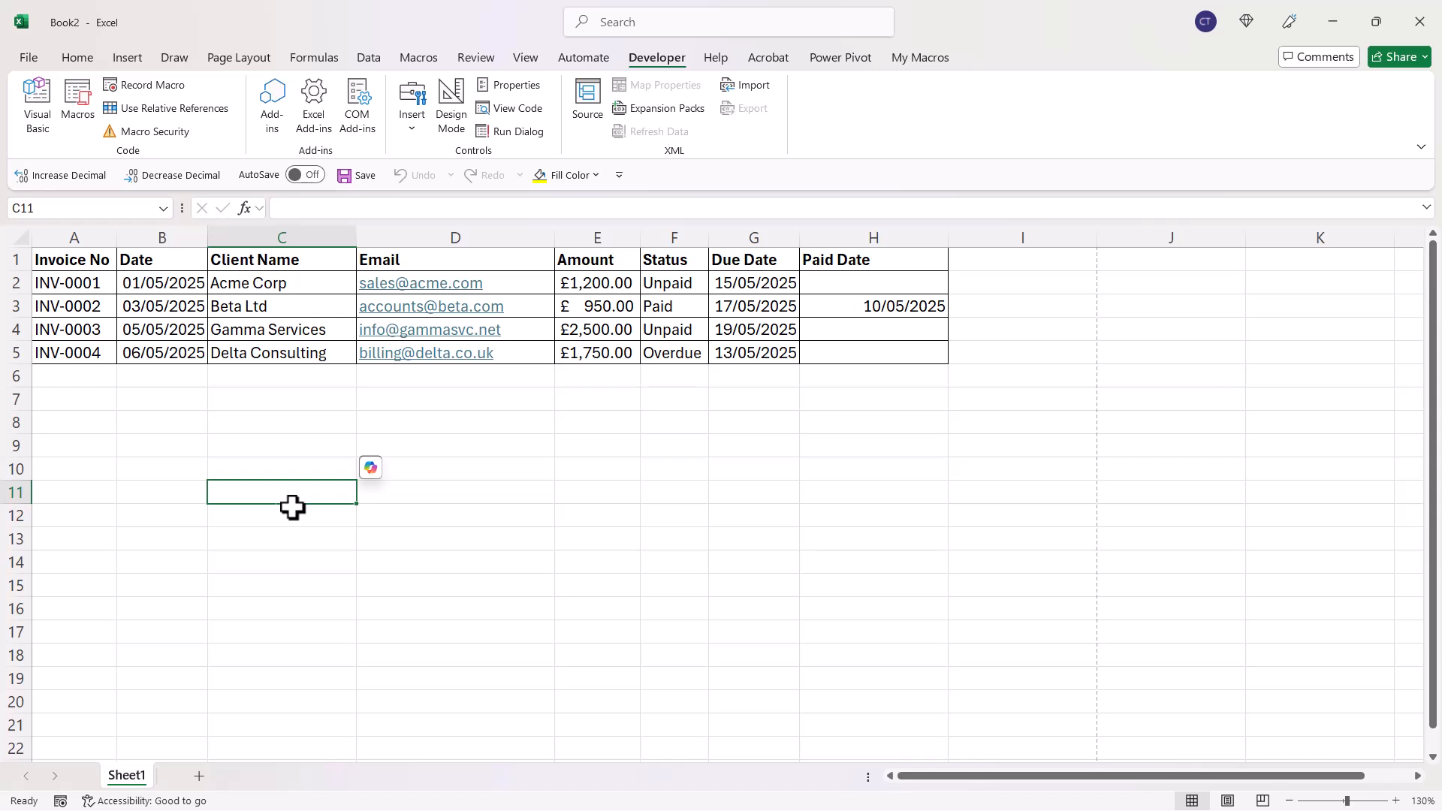
mouse_move(172, 339)
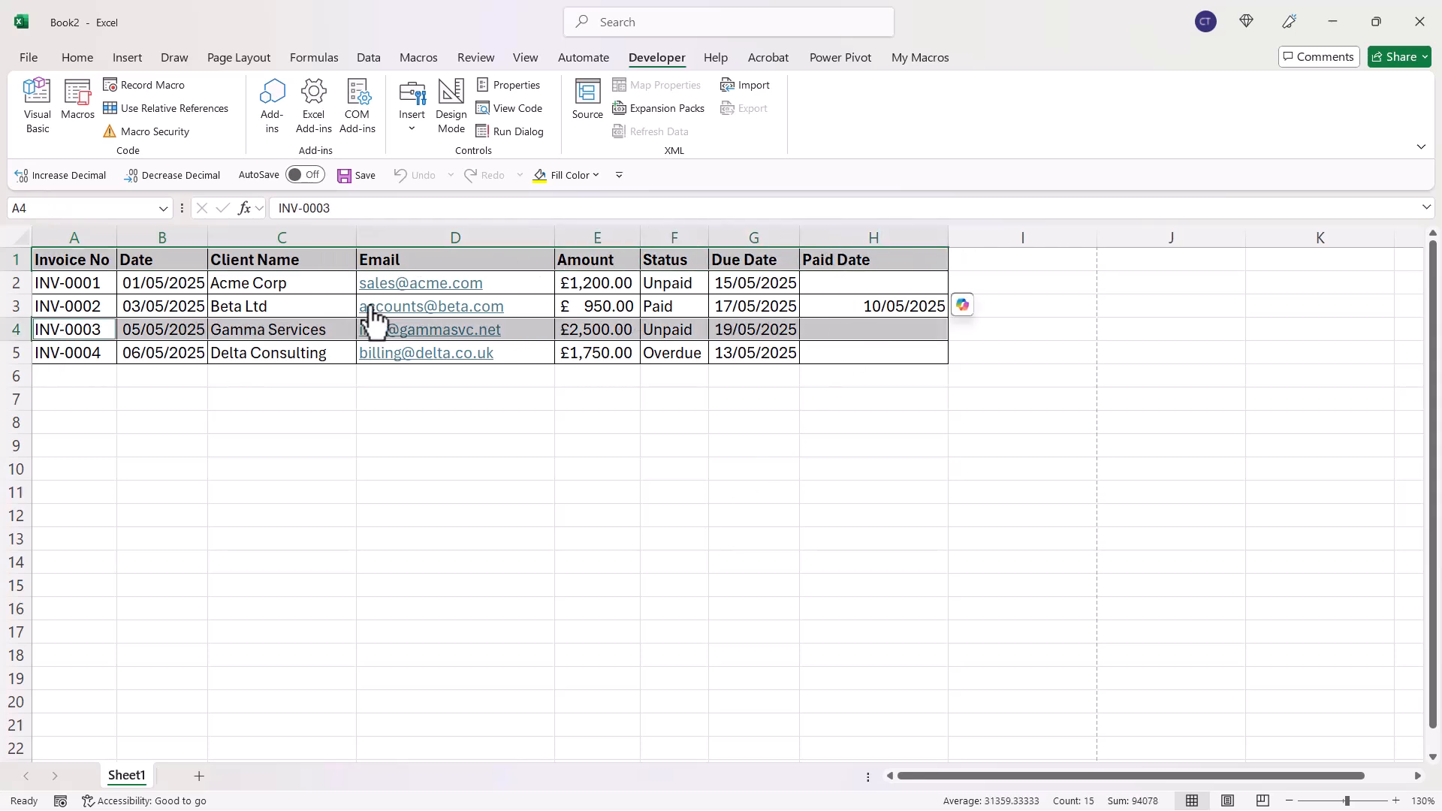
left_click(28, 57)
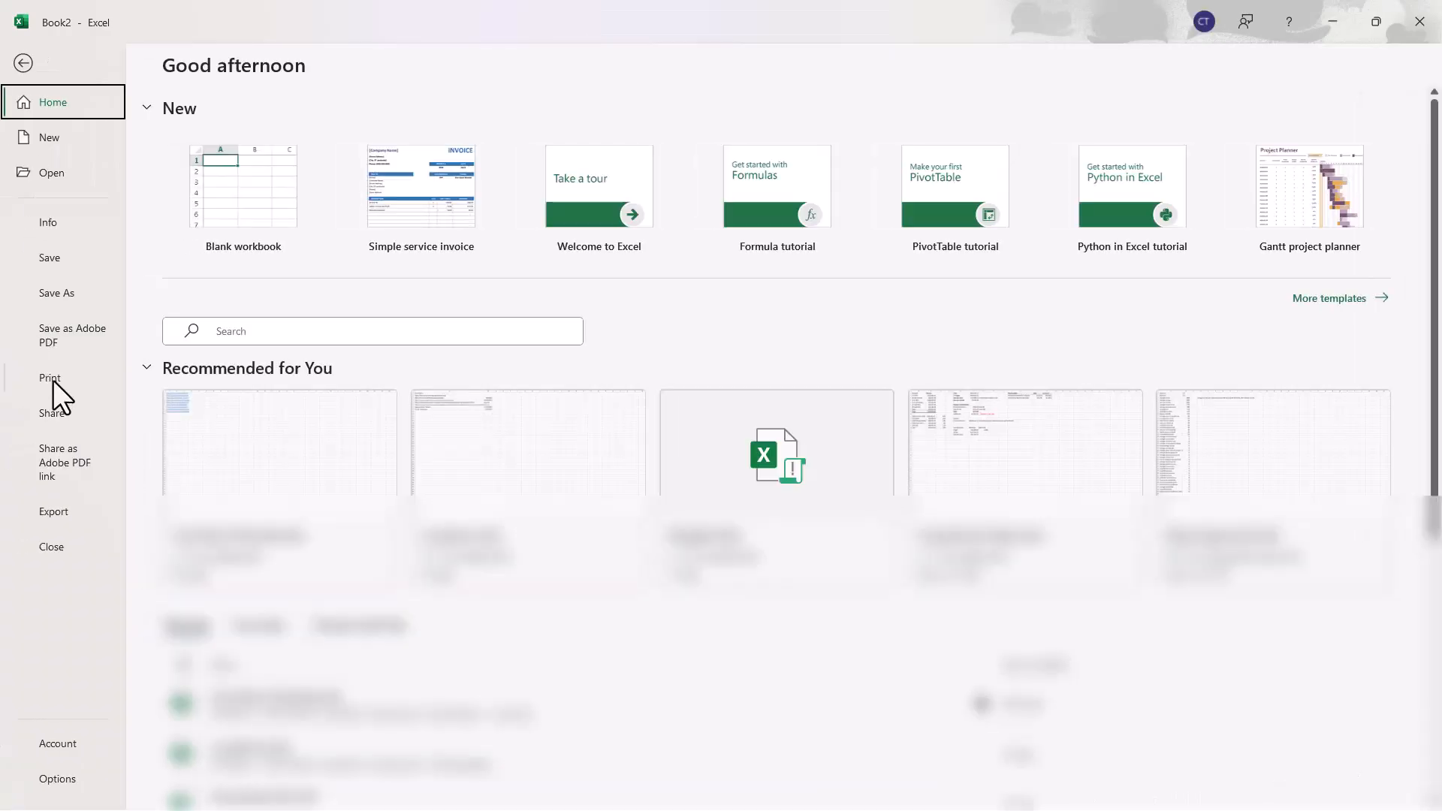
left_click(50, 378)
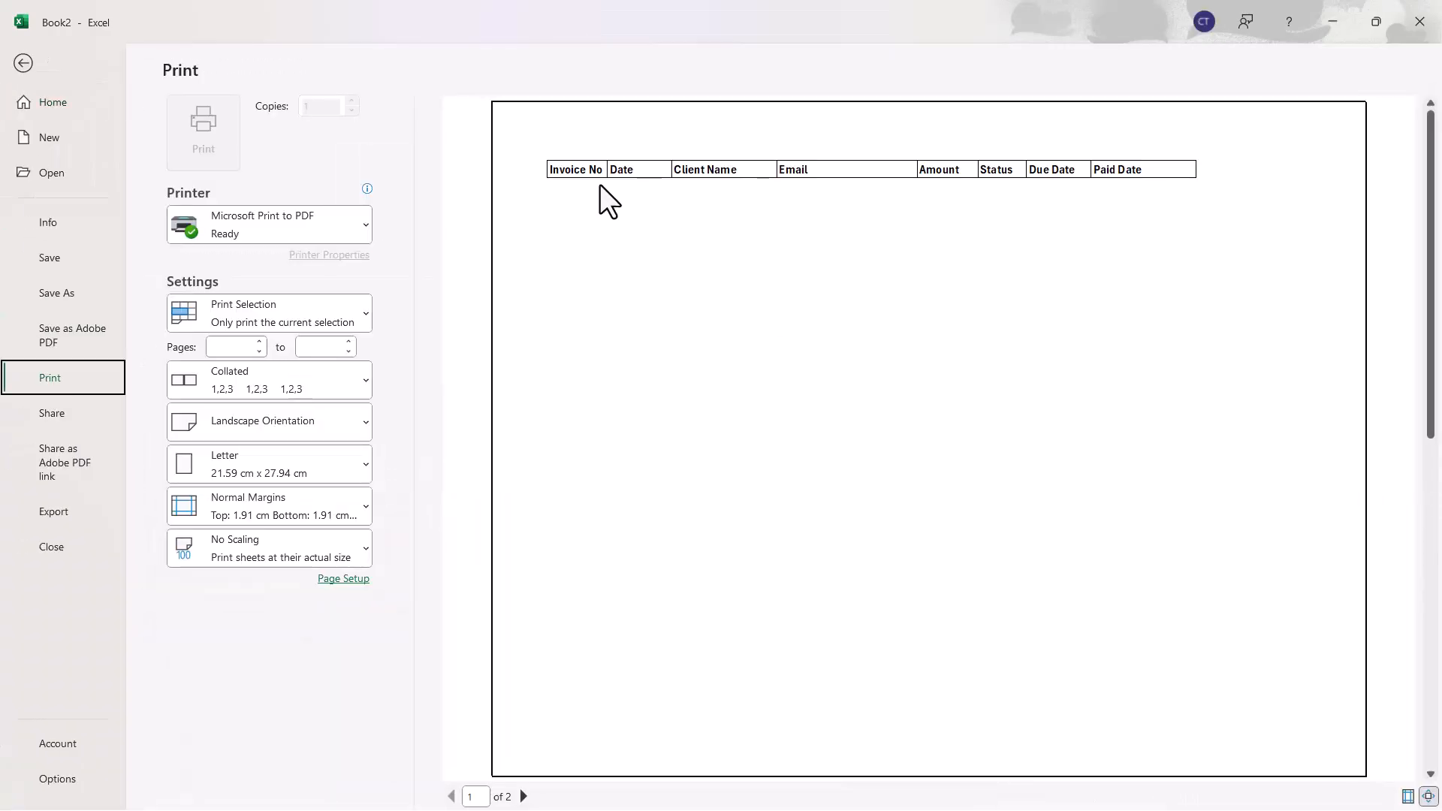
mouse_move(1114, 198)
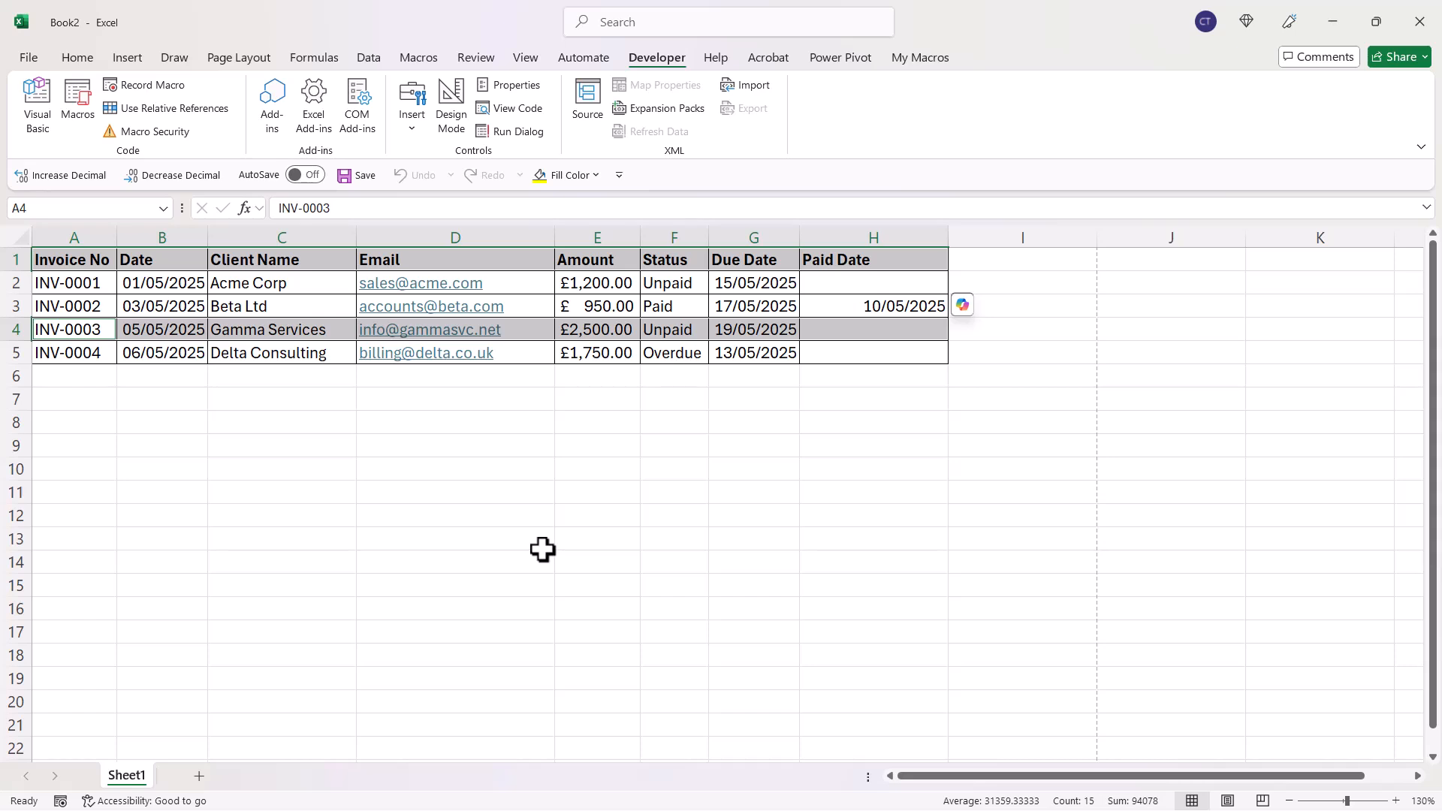
mouse_move(542, 549)
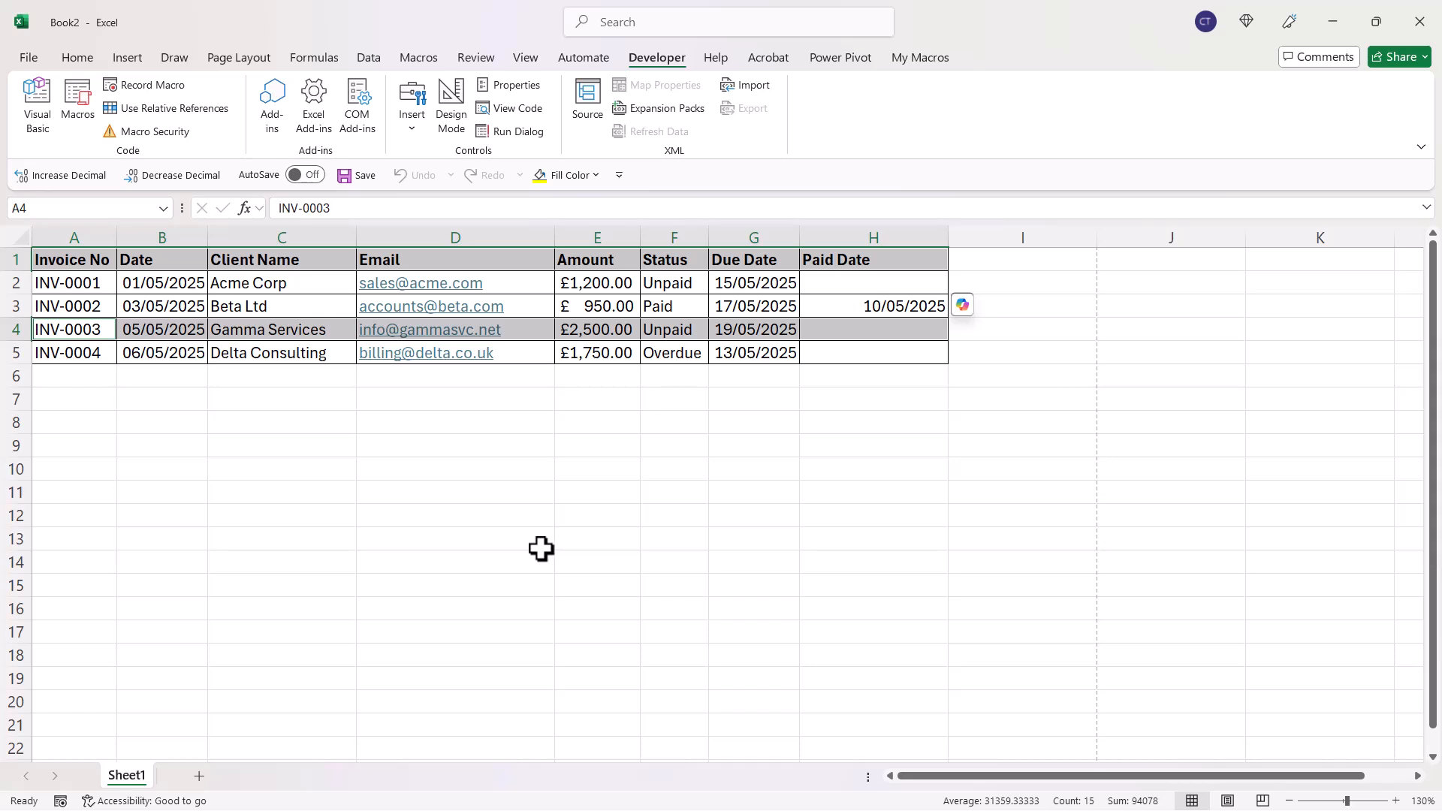
mouse_move(541, 543)
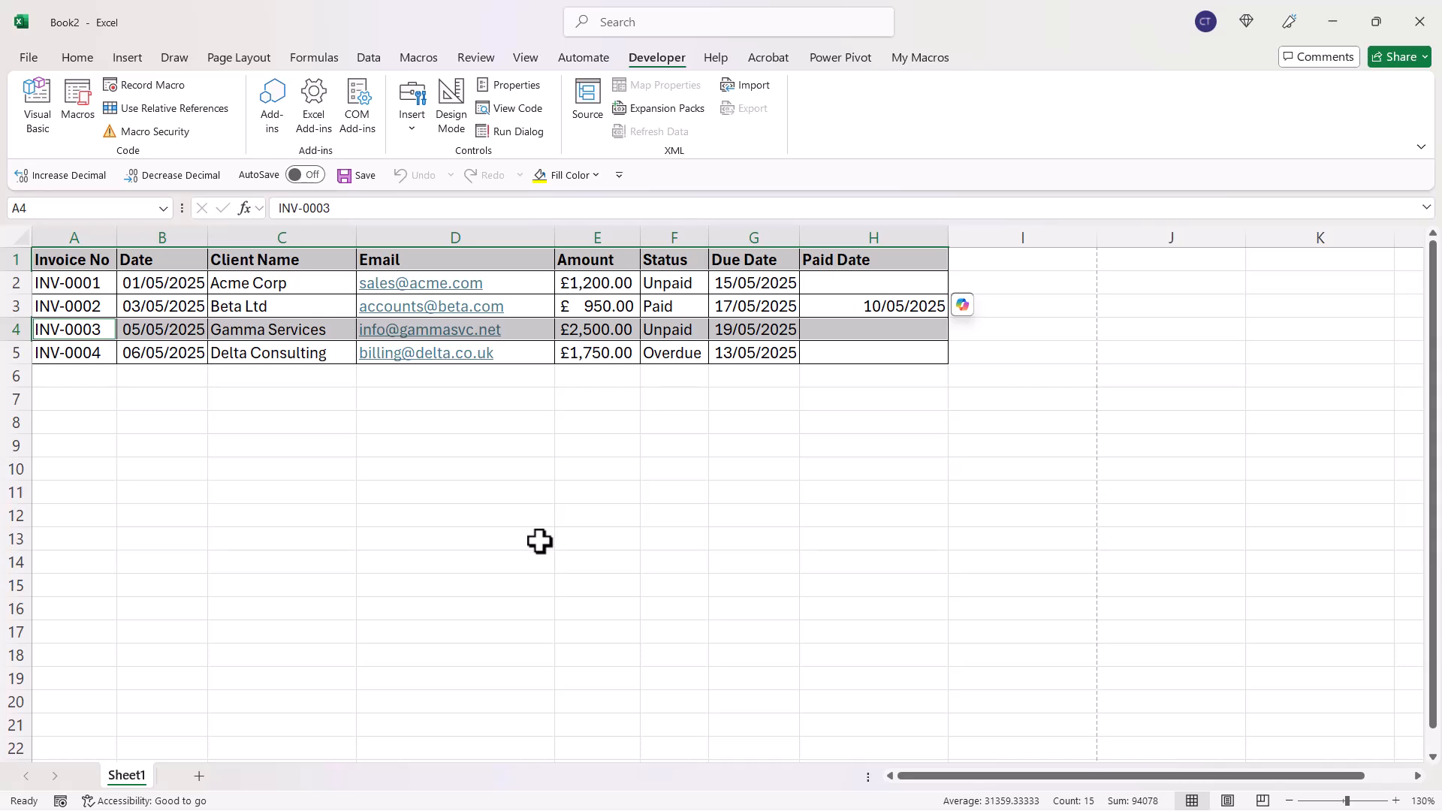
mouse_move(1300, 517)
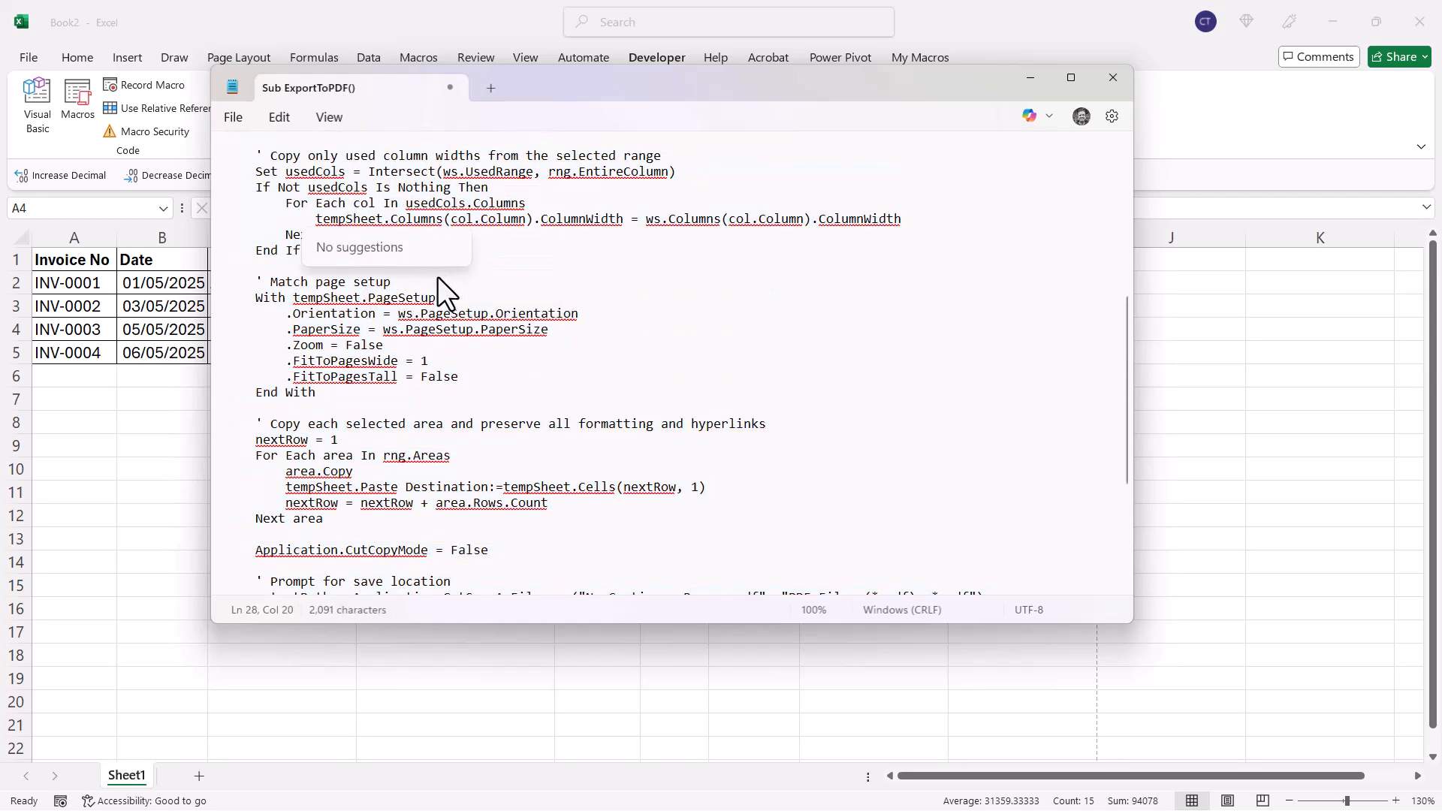
Select all of the Sub ExportToPDF() code in Notepad for copying.
key("ctrl+a")
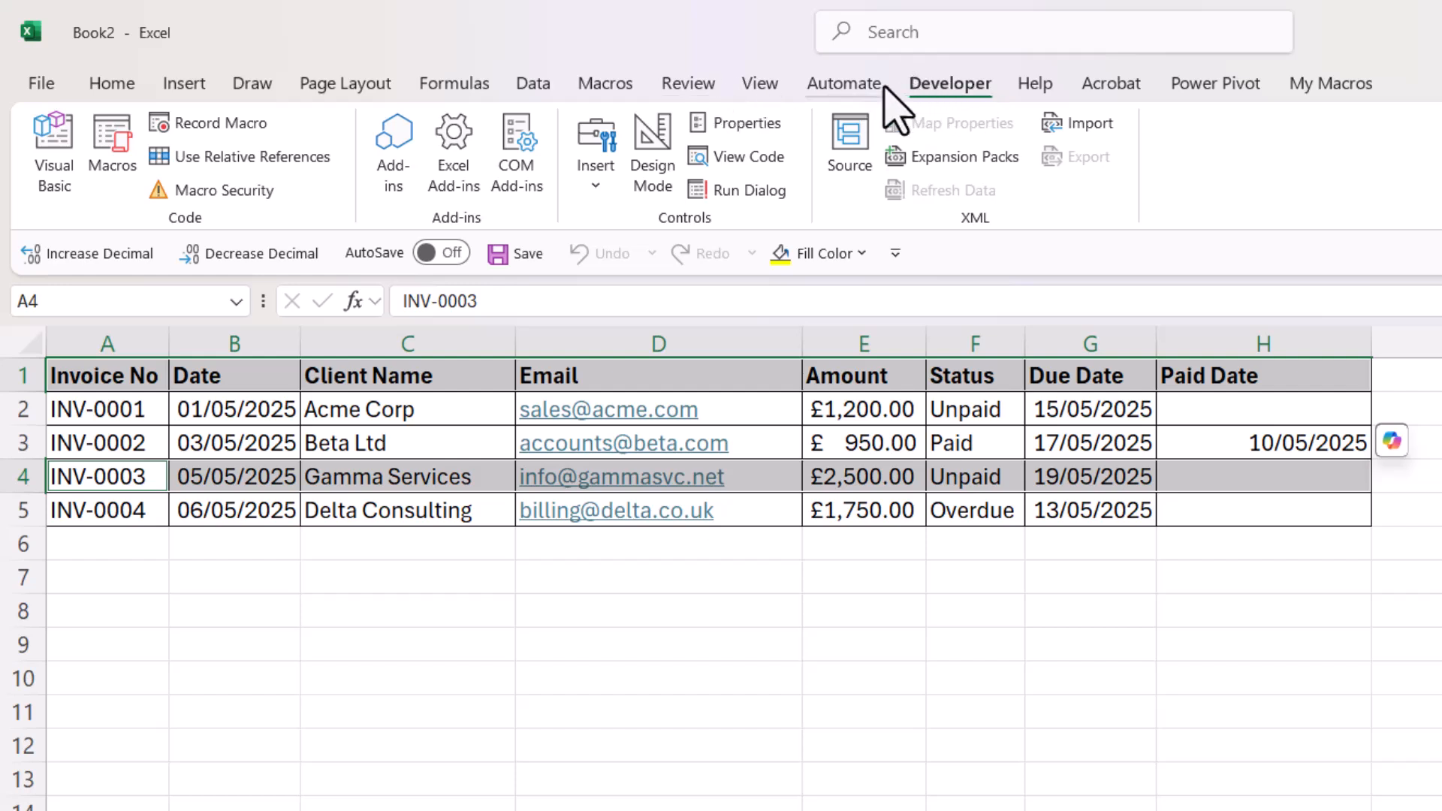
mouse_move(750, 105)
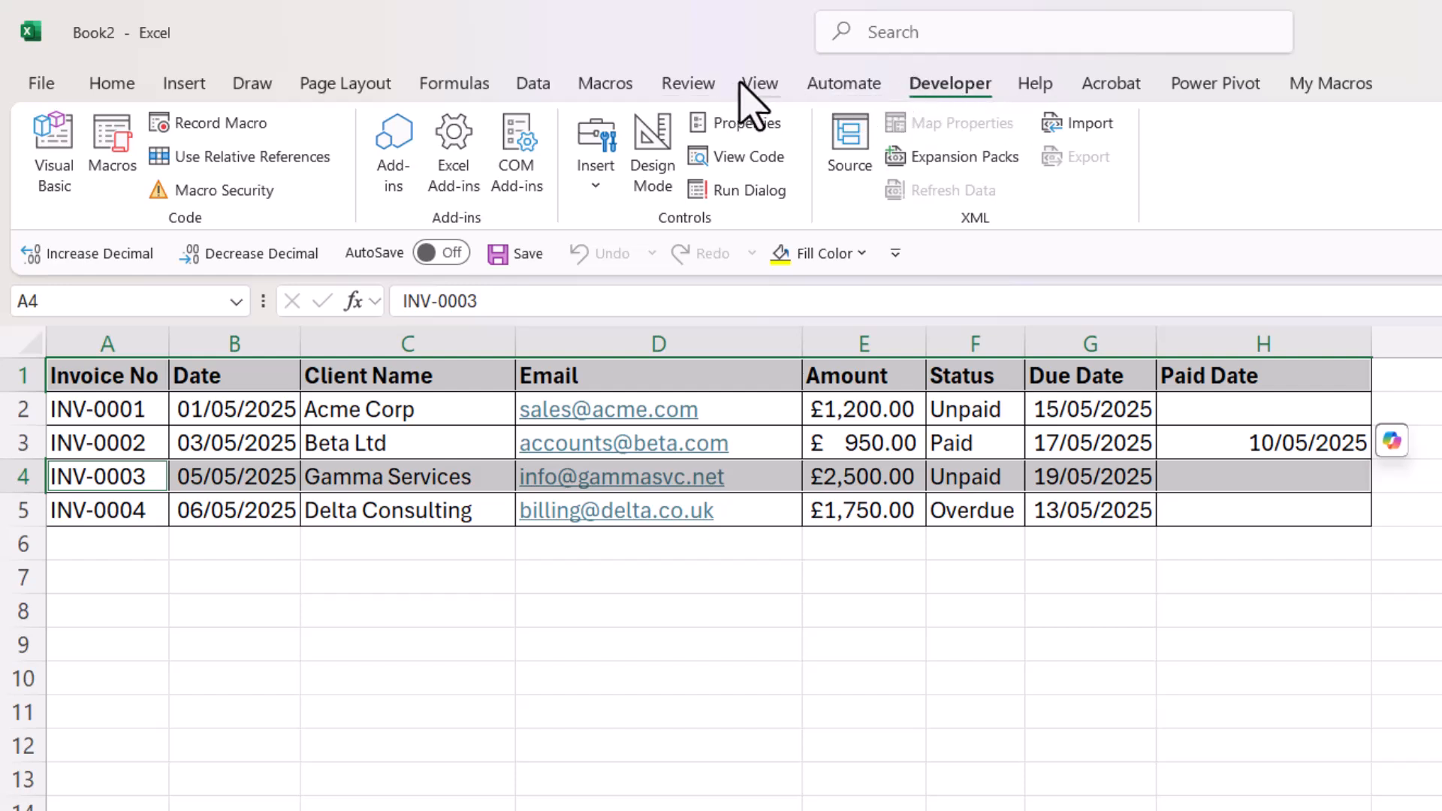
Confirm Developer is ticked in Customize the Ribbon and close the options.
left_click(758, 82)
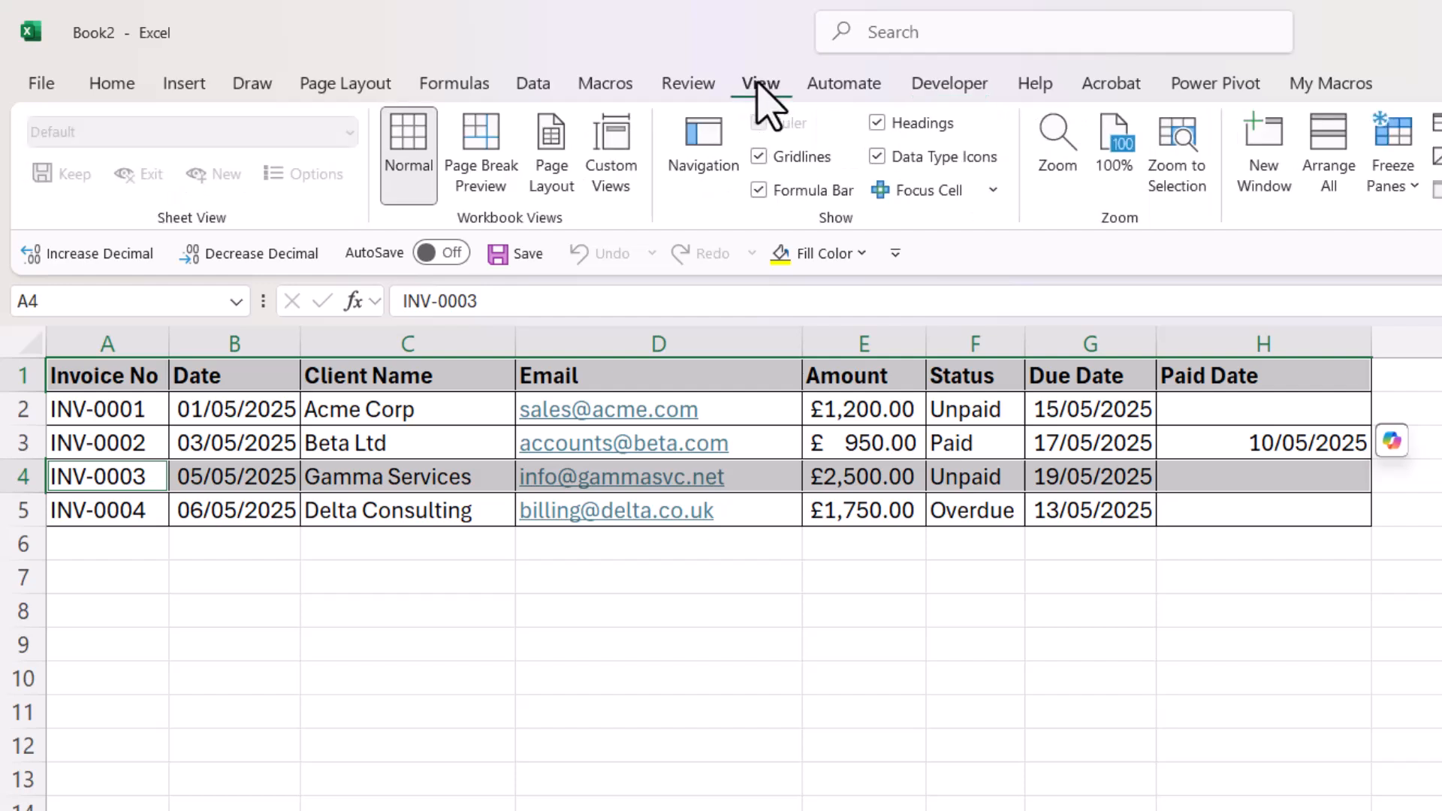
mouse_move(754, 102)
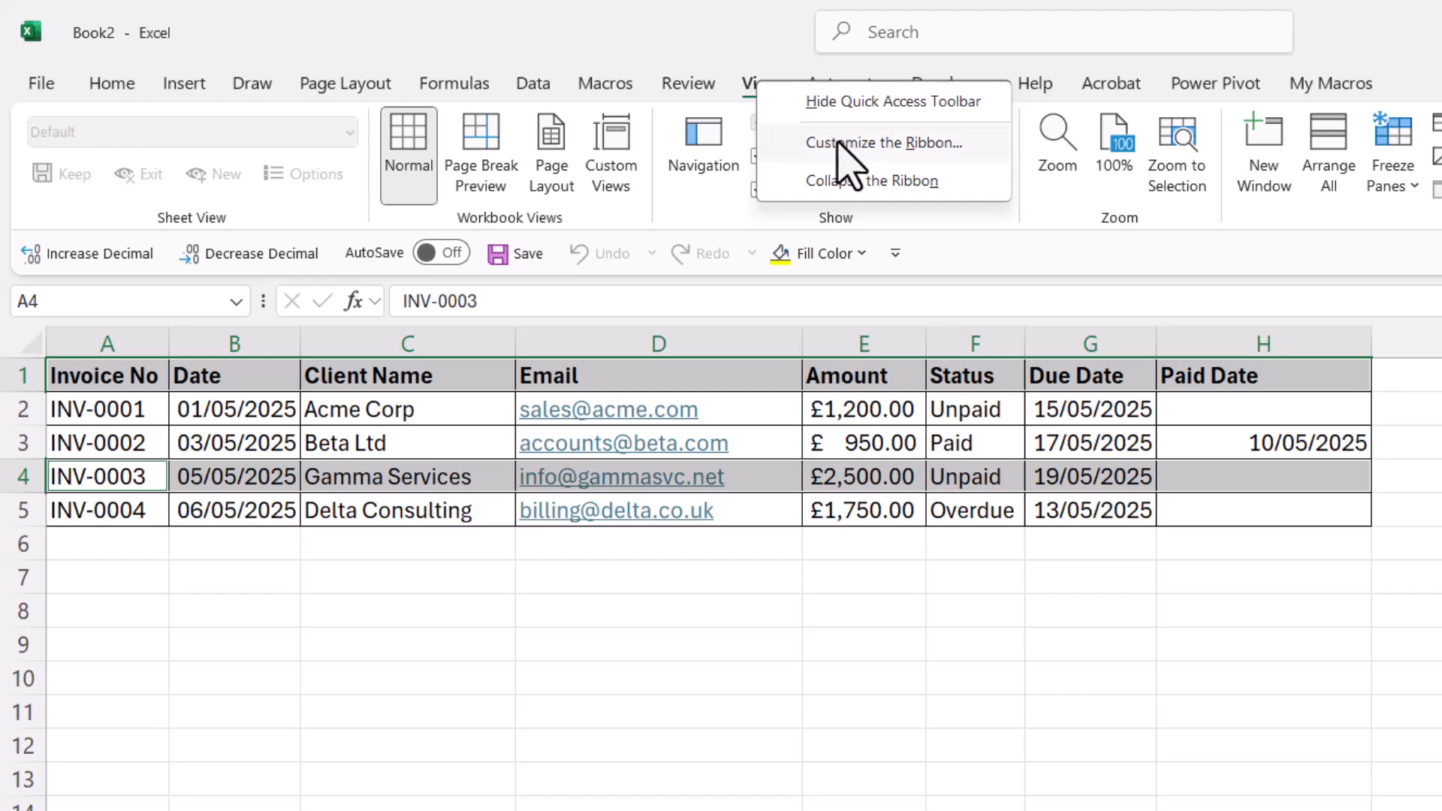
left_click(882, 143)
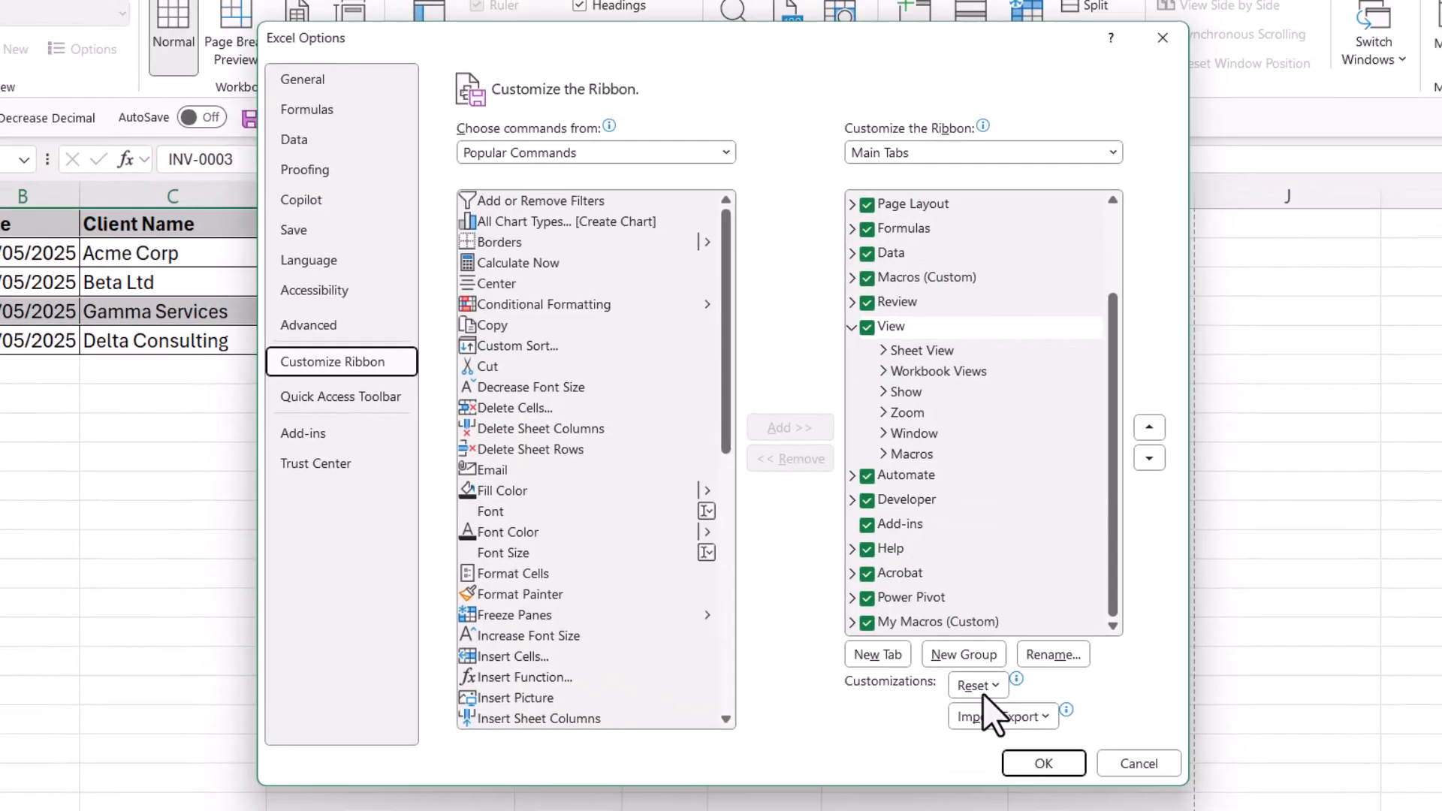
left_click(1042, 763)
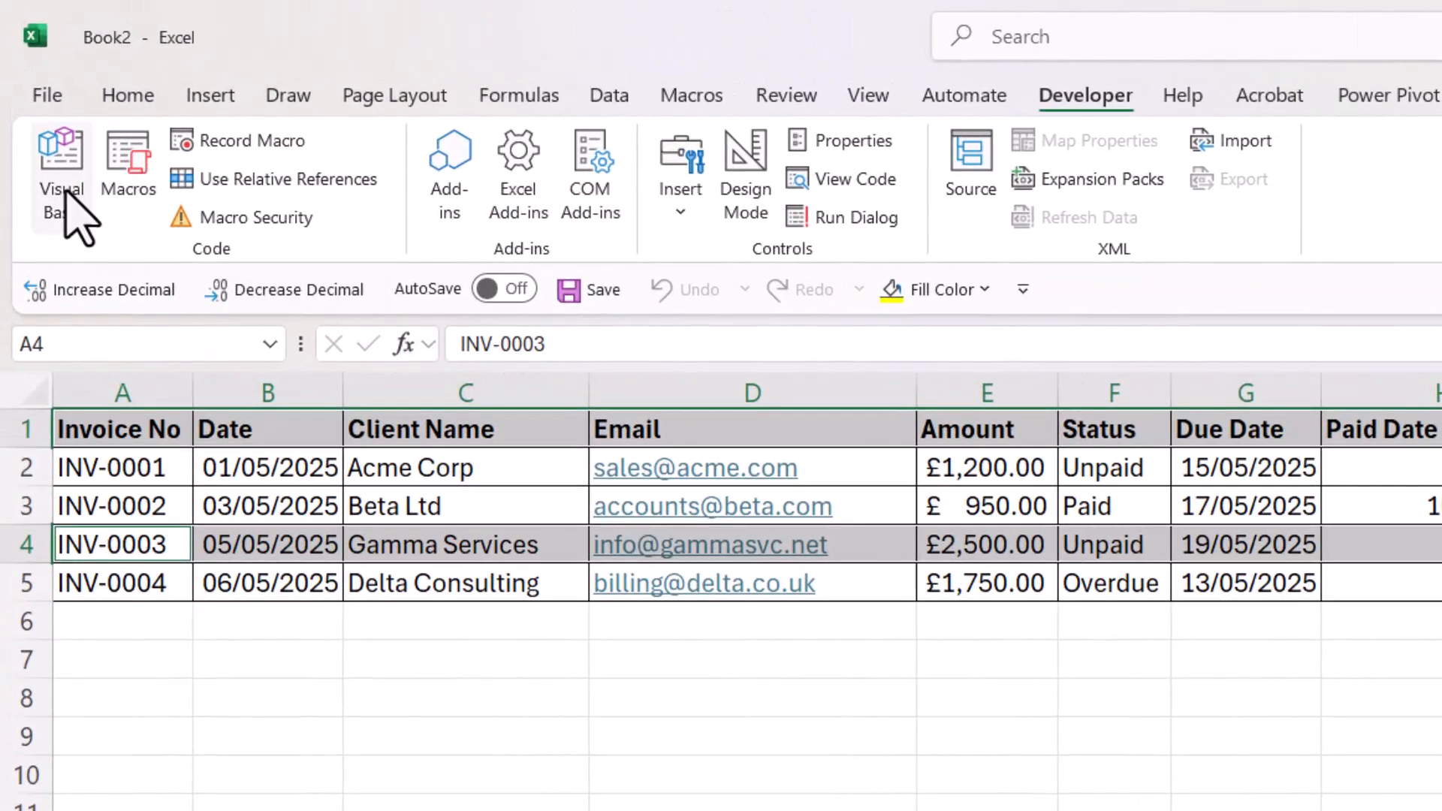
Insert a new module in the VBA editor and paste the ExportToPDF code.
left_click(60, 166)
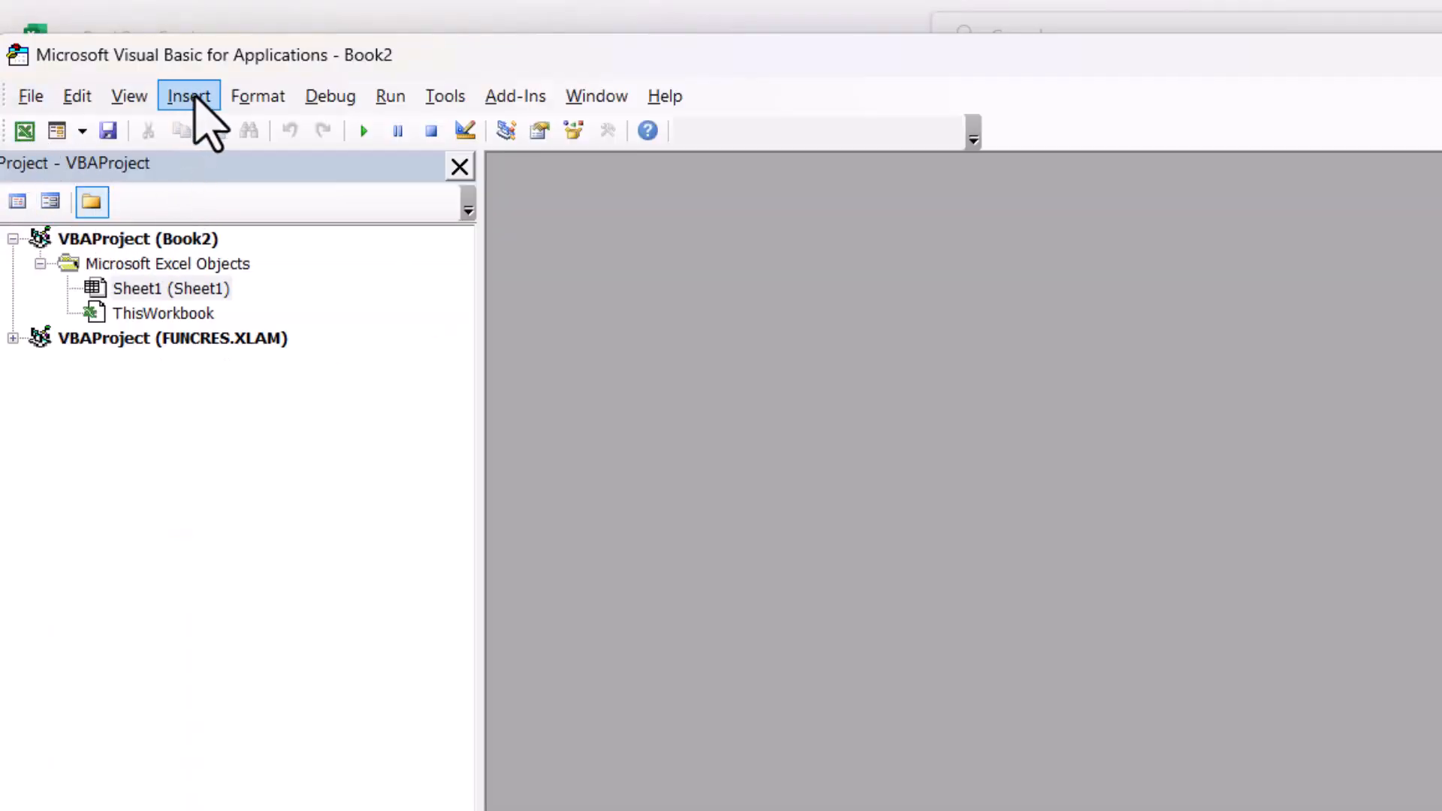
left_click(187, 96)
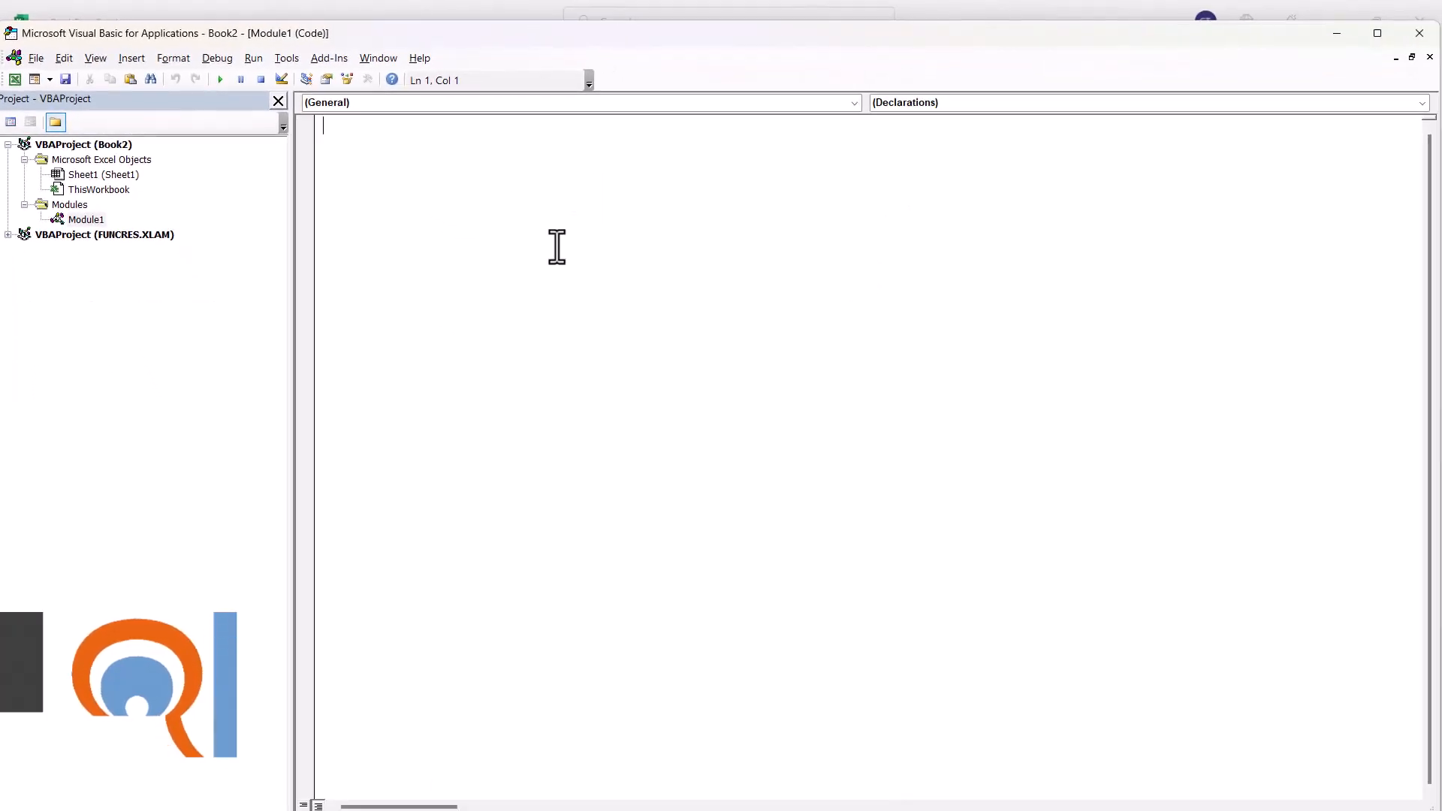
key("ctrl+v")
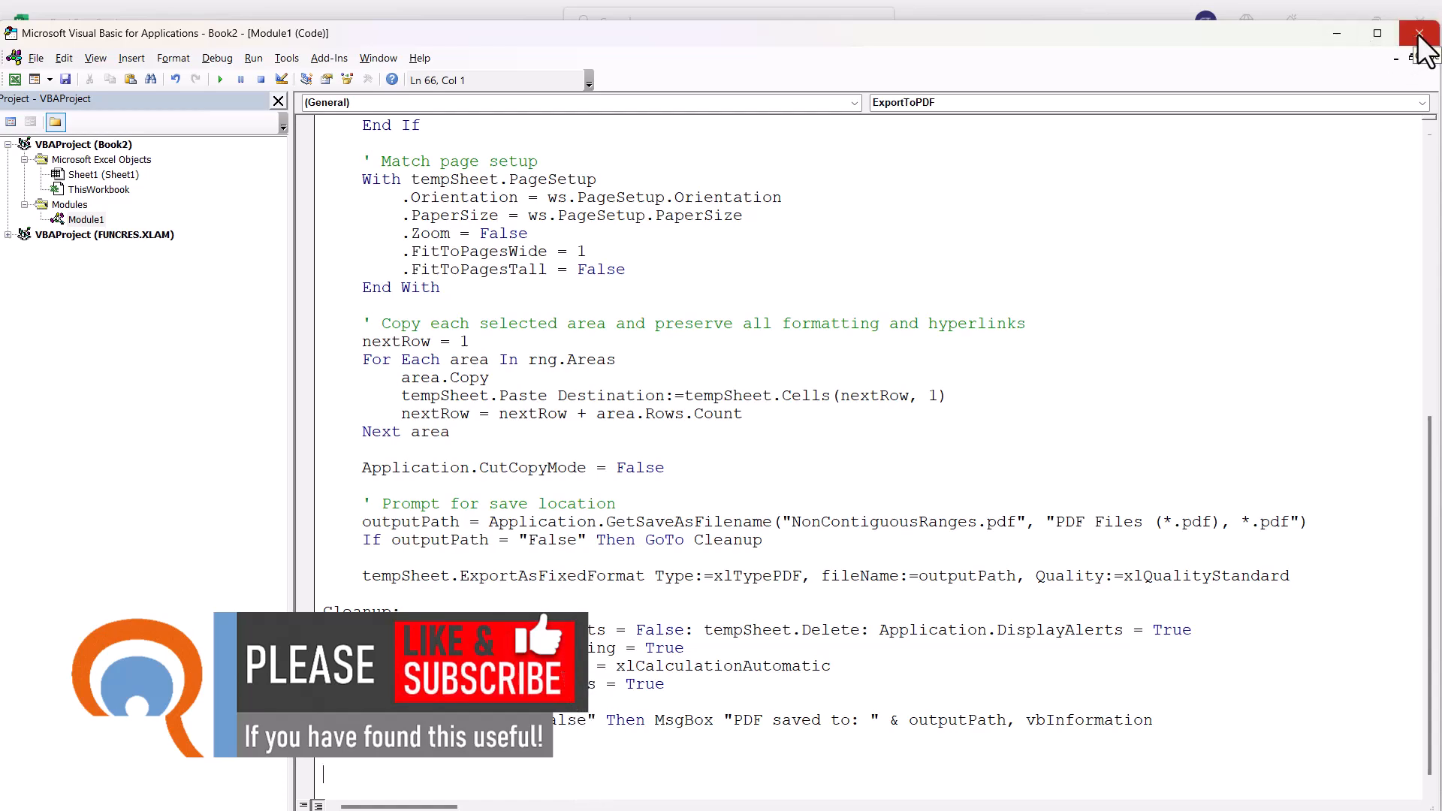
Run the ExportToPDF macro, save as TestPDF3.pdf, and dismiss the confirmation.
left_click(1421, 33)
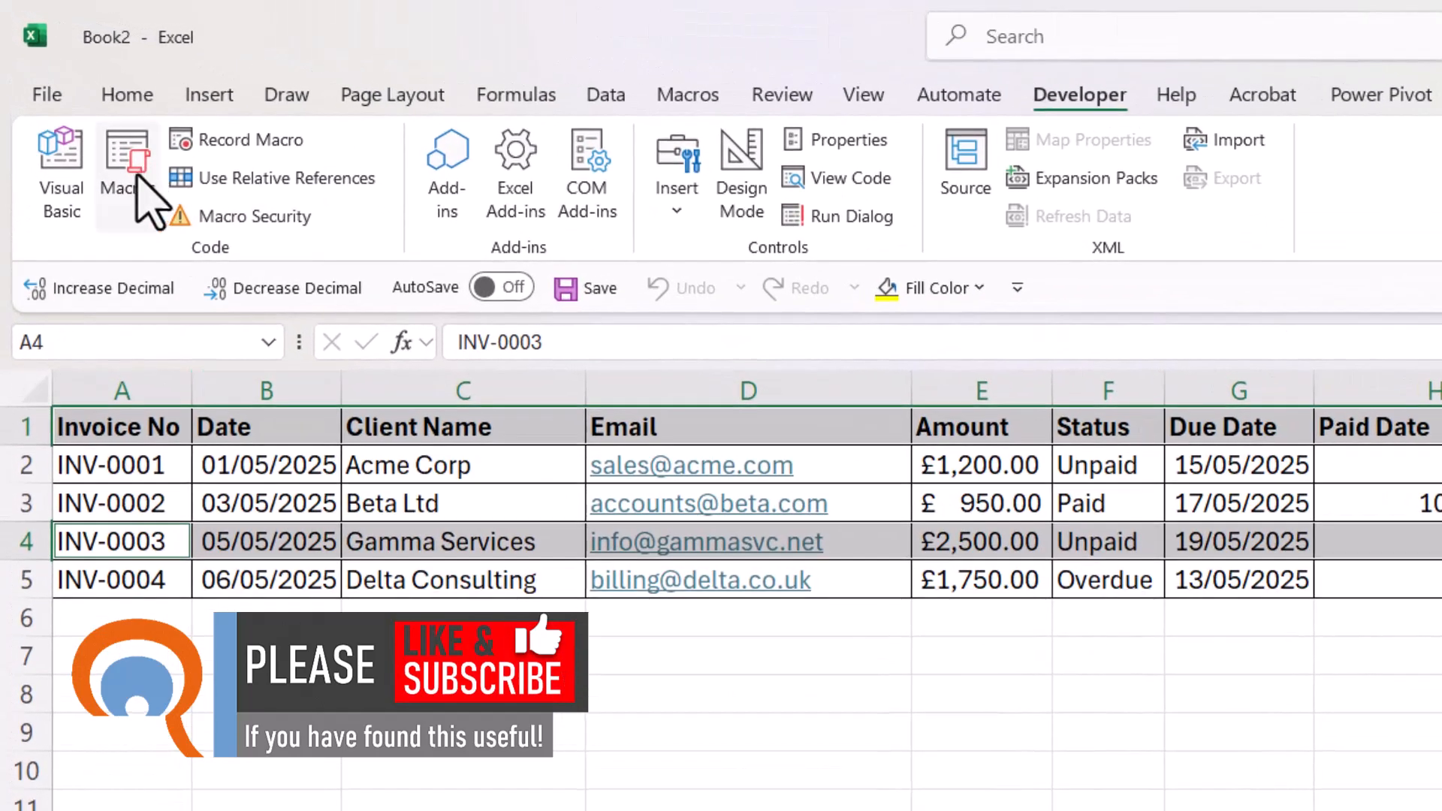
left_click(126, 170)
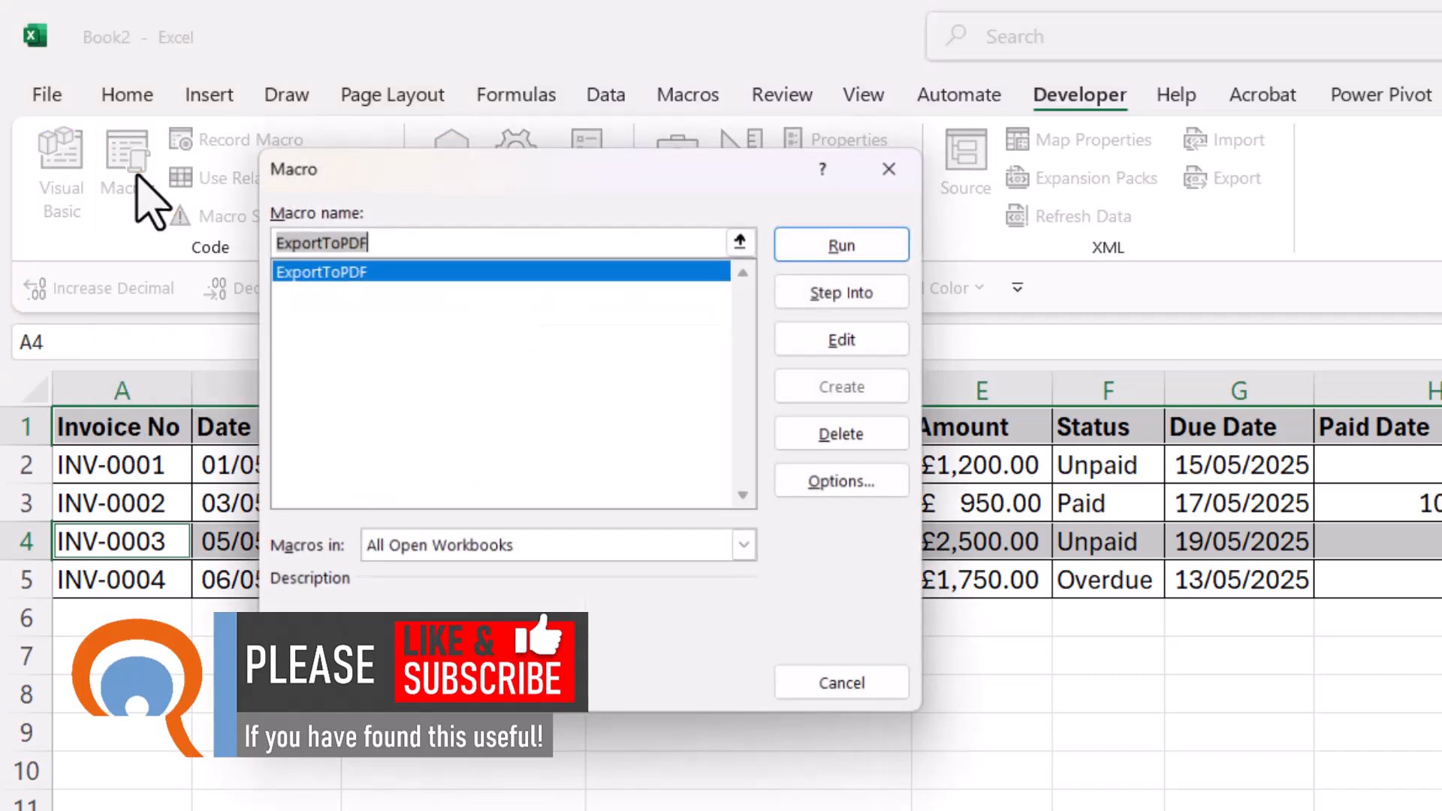
left_click(839, 245)
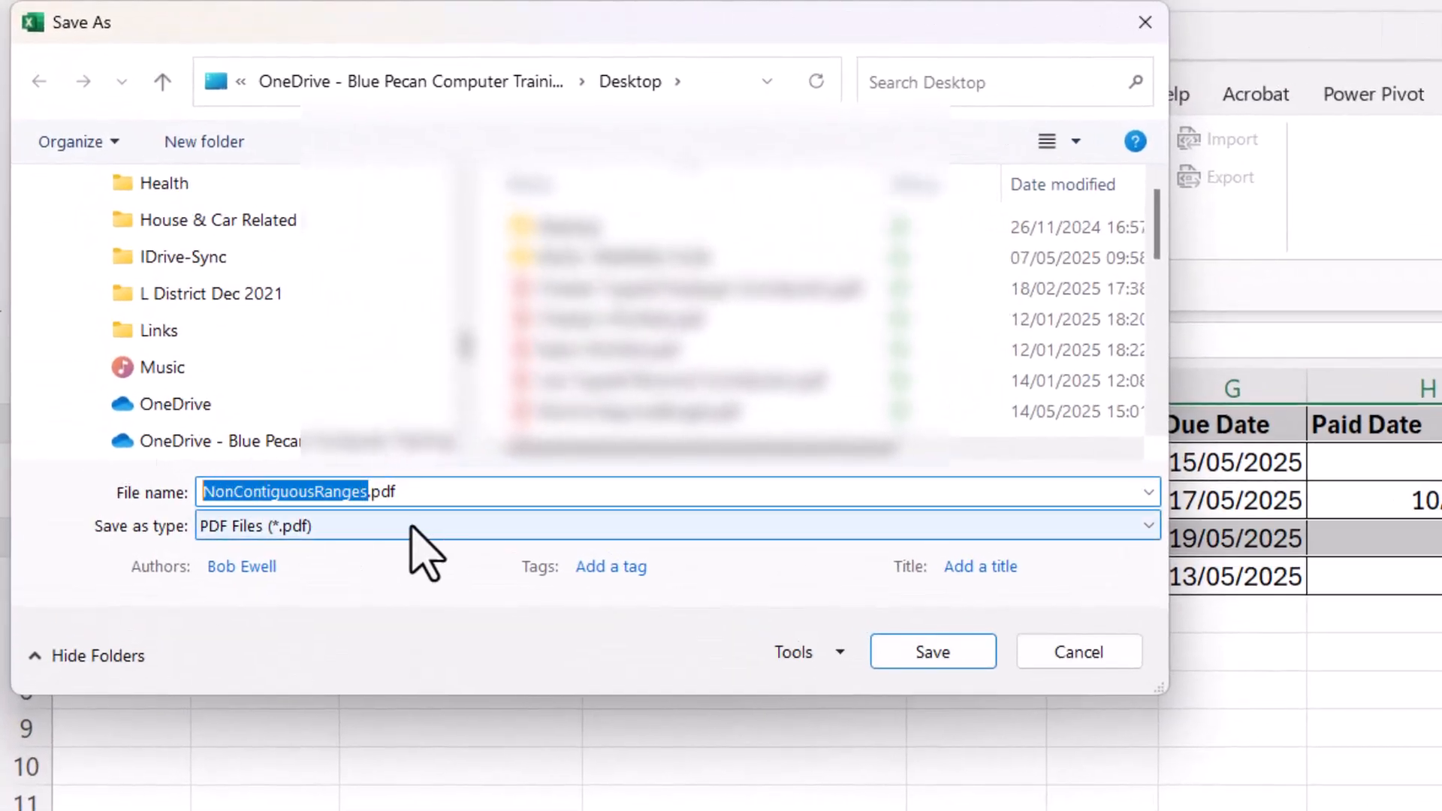
type("TestPDF3.pdf")
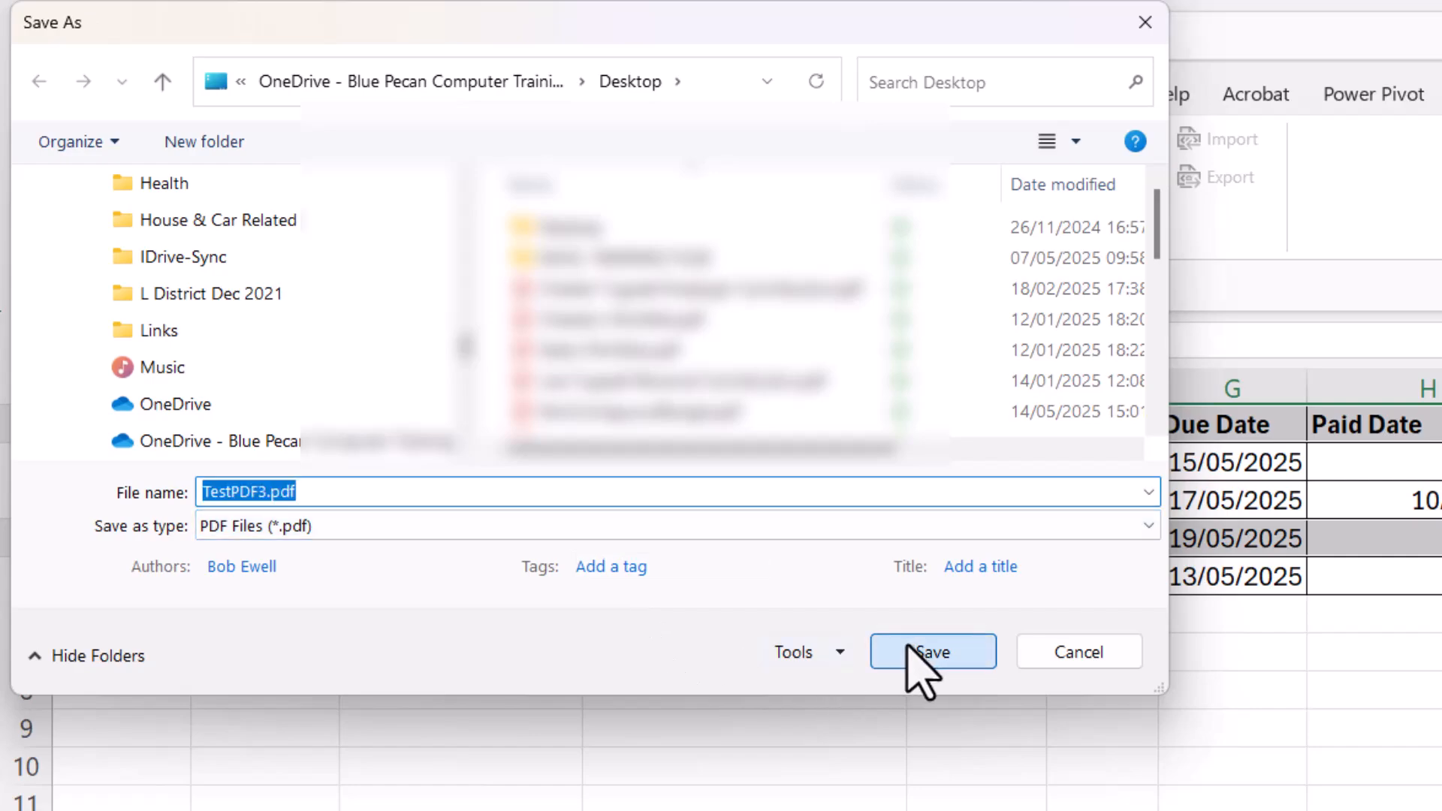
left_click(931, 651)
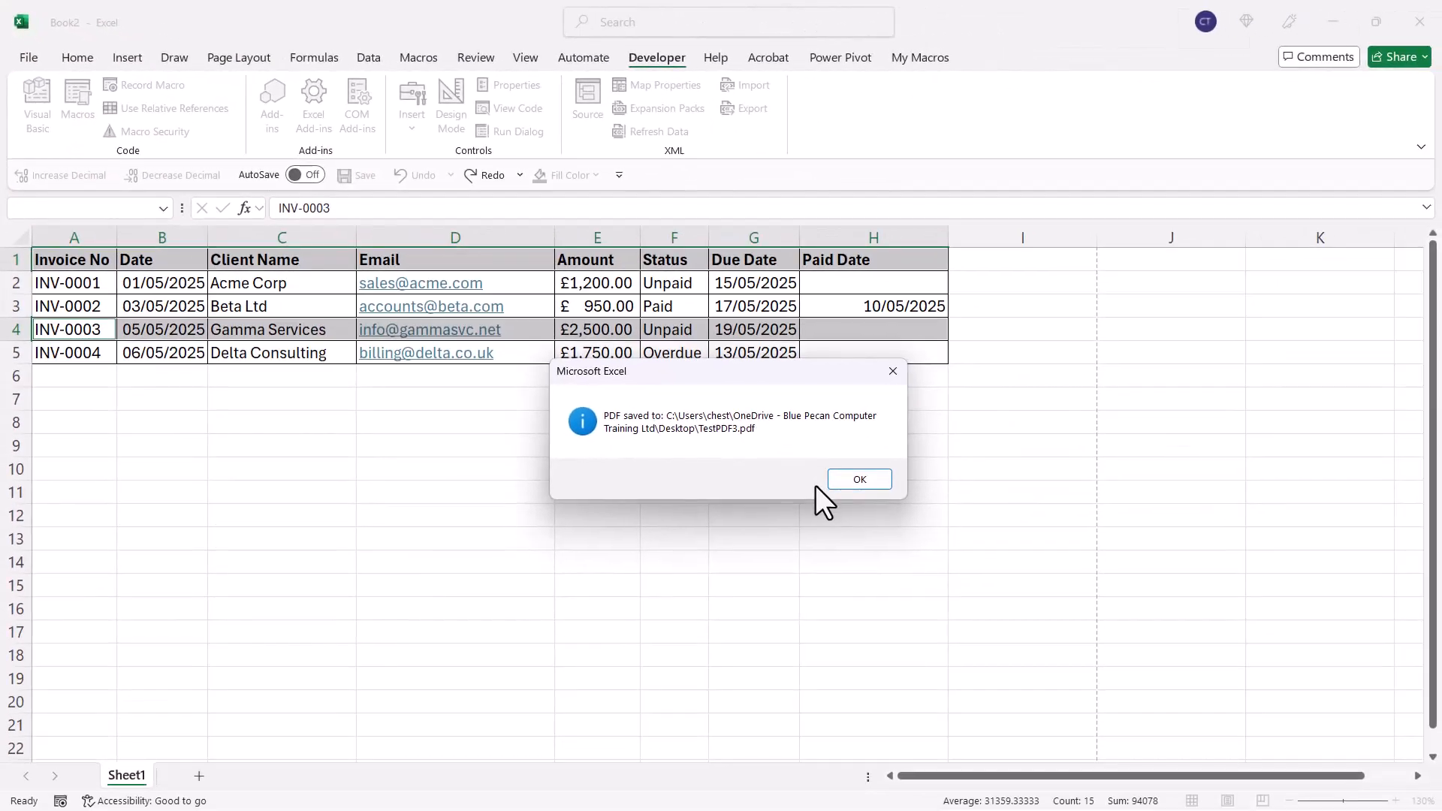
left_click(858, 479)
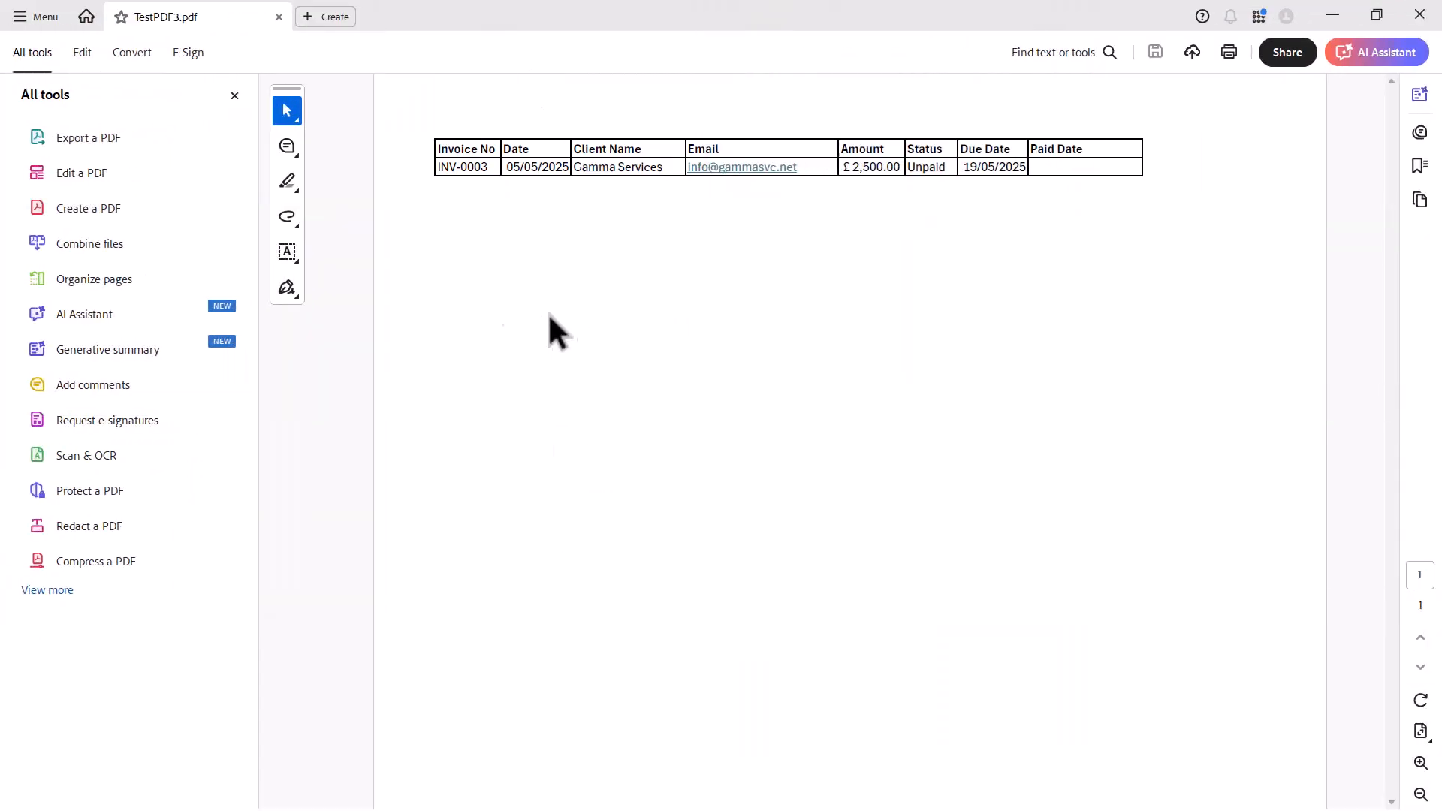
Close TestPDF3.pdf in Acrobat after checking the Gamma Services row.
left_click(1375, 52)
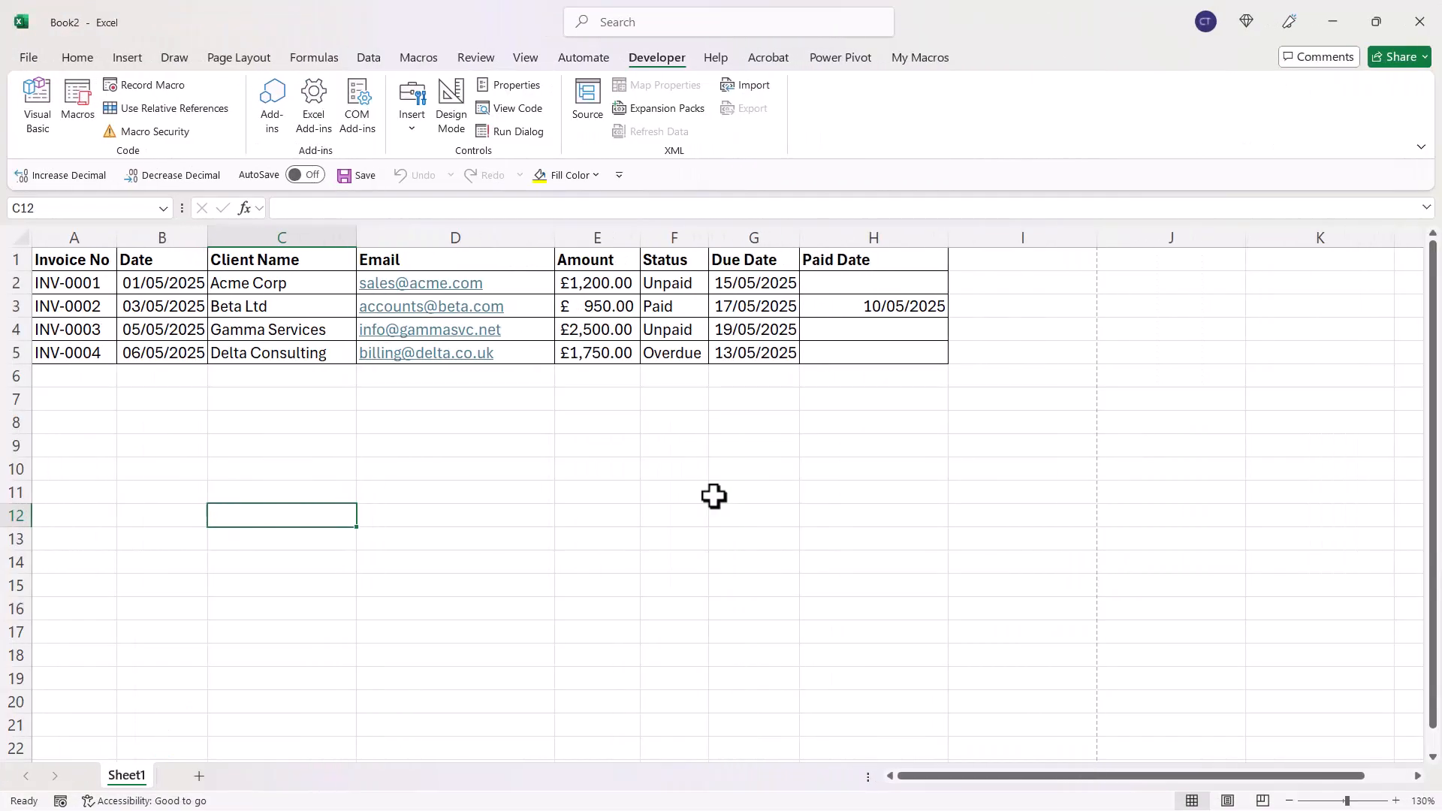
mouse_move(686, 476)
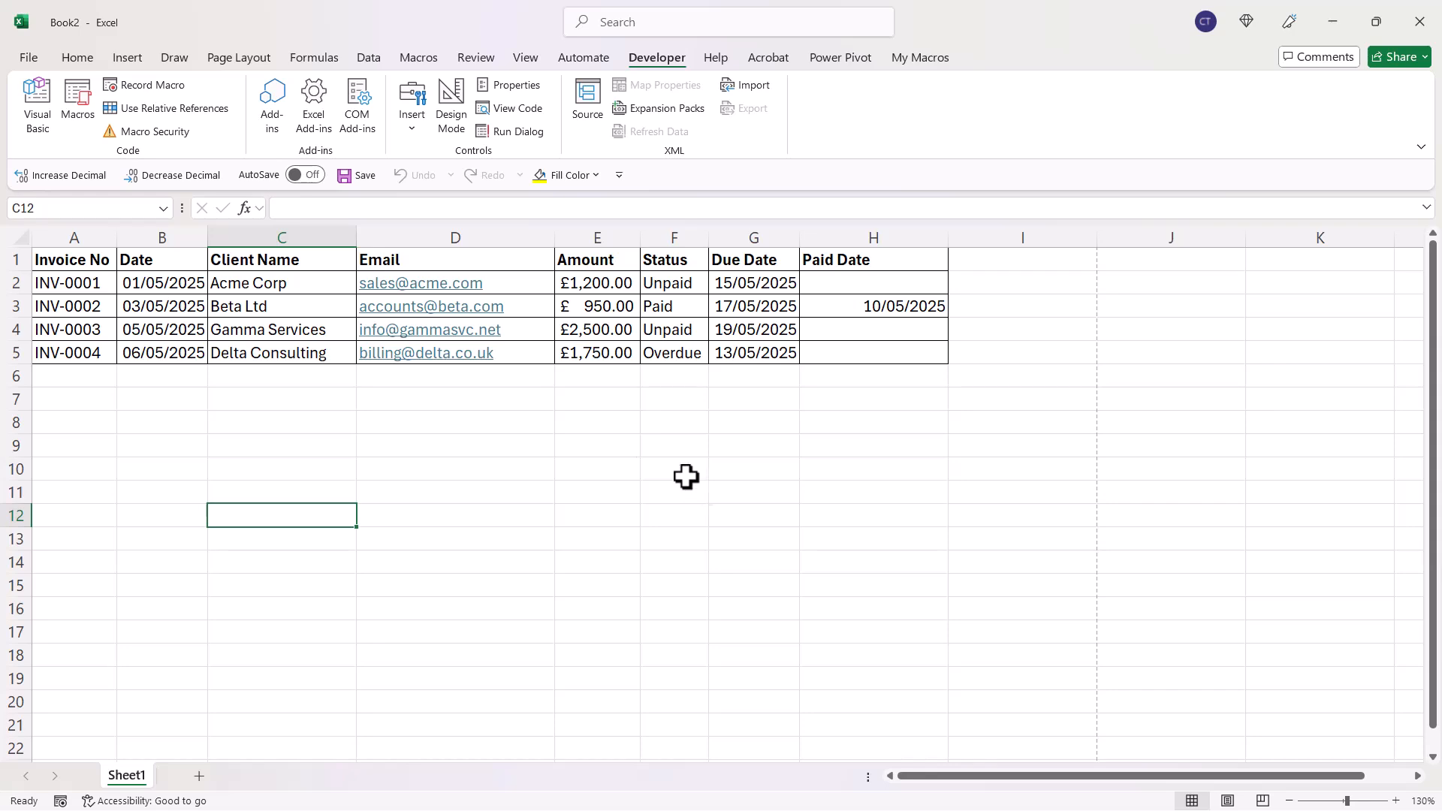
left_click(28, 58)
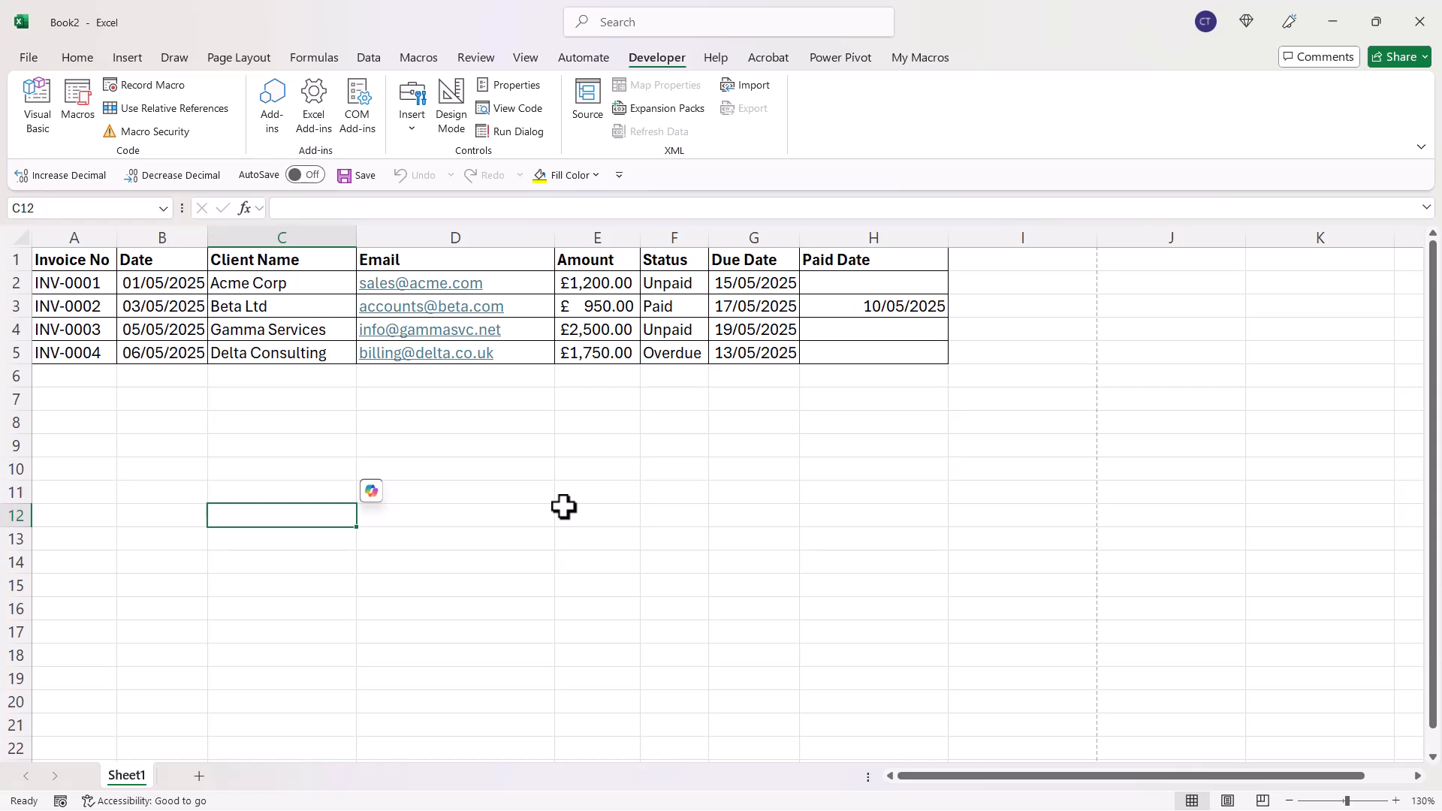
mouse_move(69, 175)
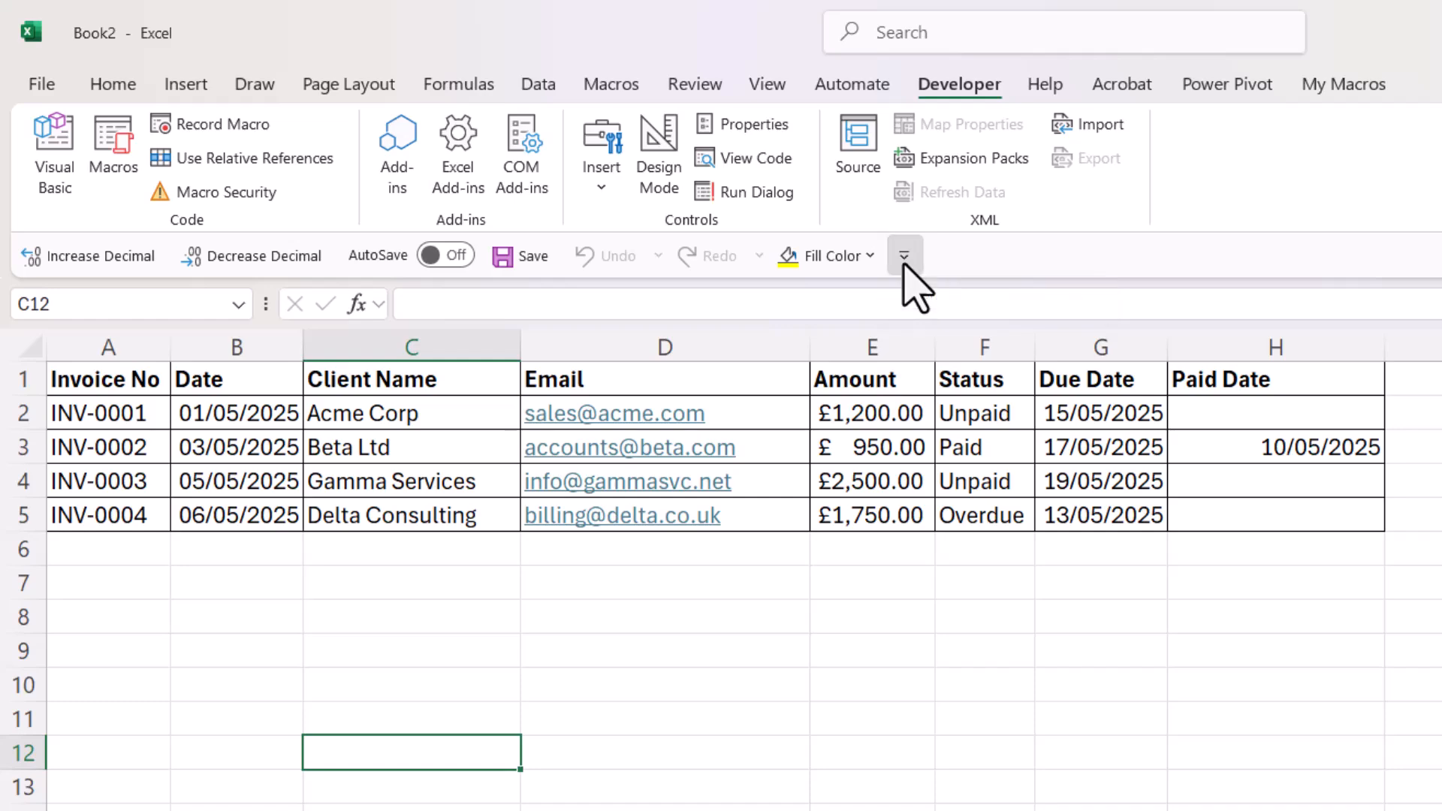
Add ExportToPDF to the Quick Access Toolbar with an icon and name 'Export To PDF'.
left_click(904, 255)
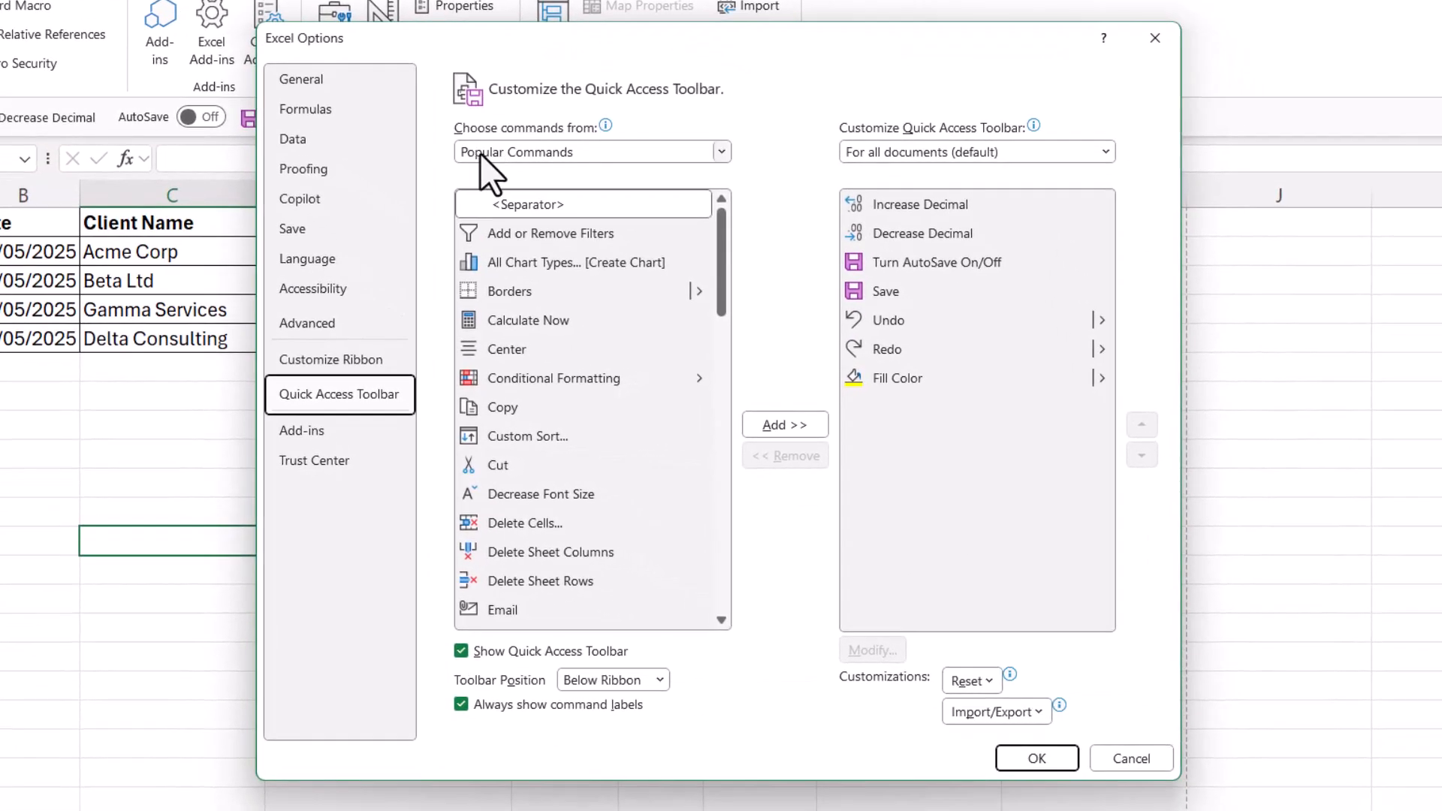
mouse_move(605, 152)
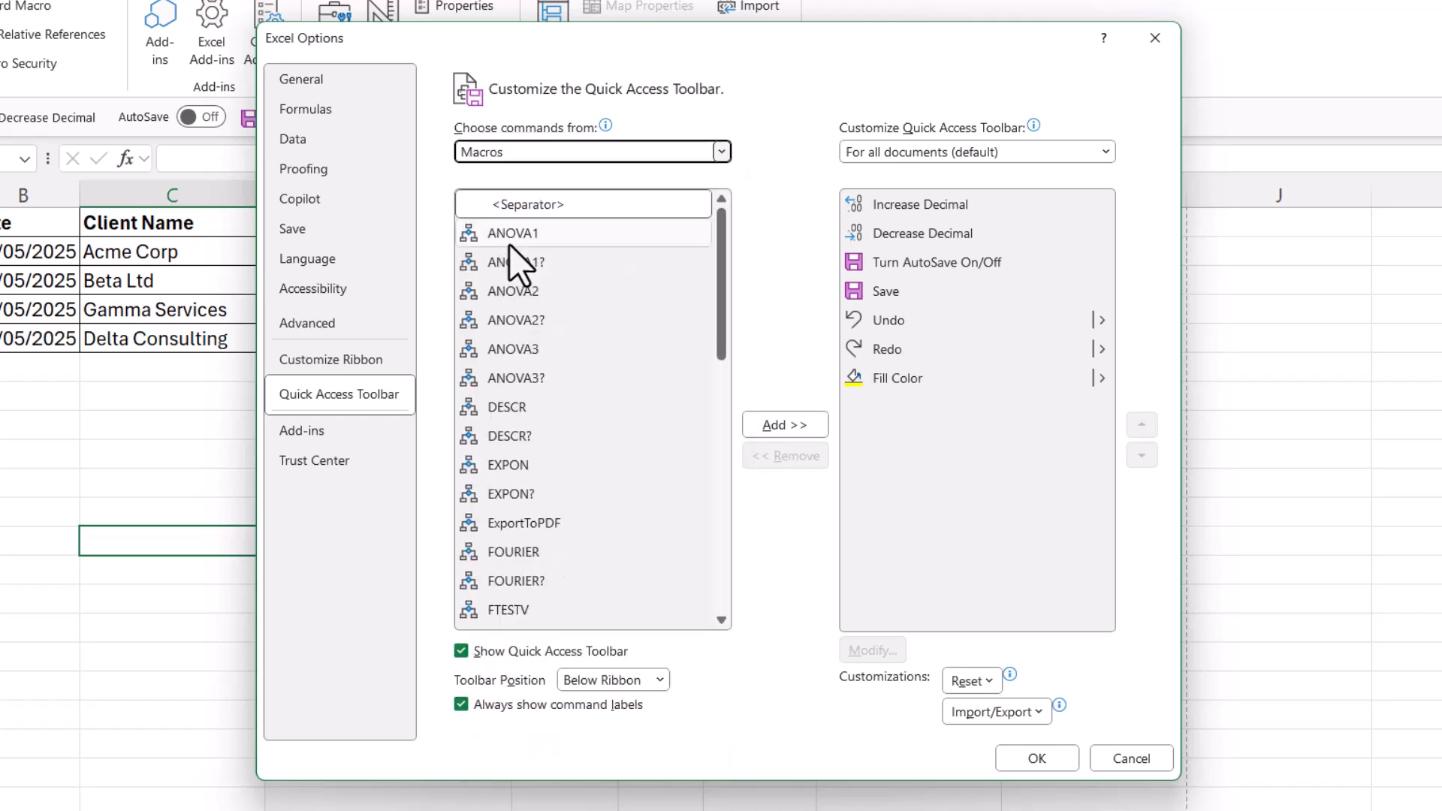
scroll("down", 3)
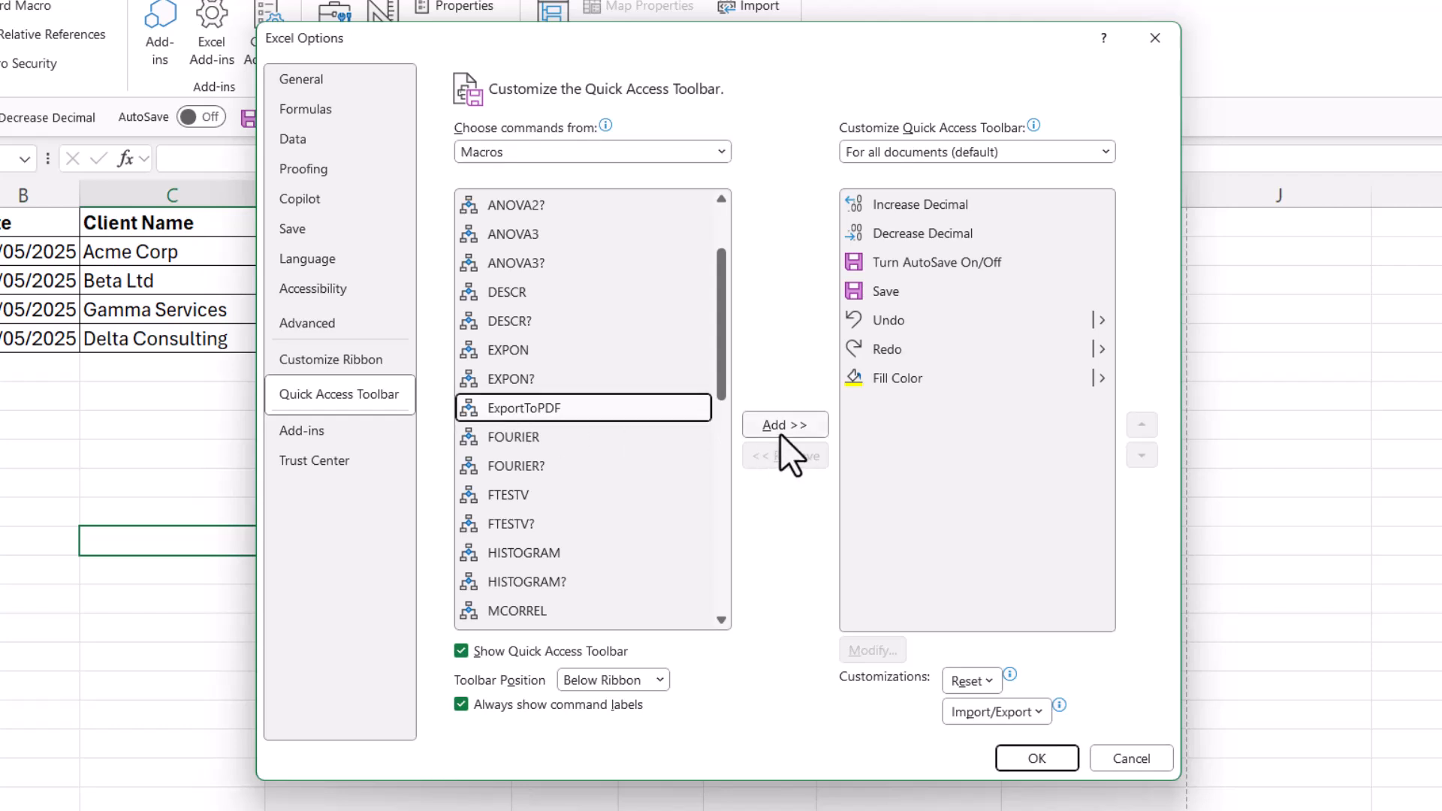
left_click(785, 424)
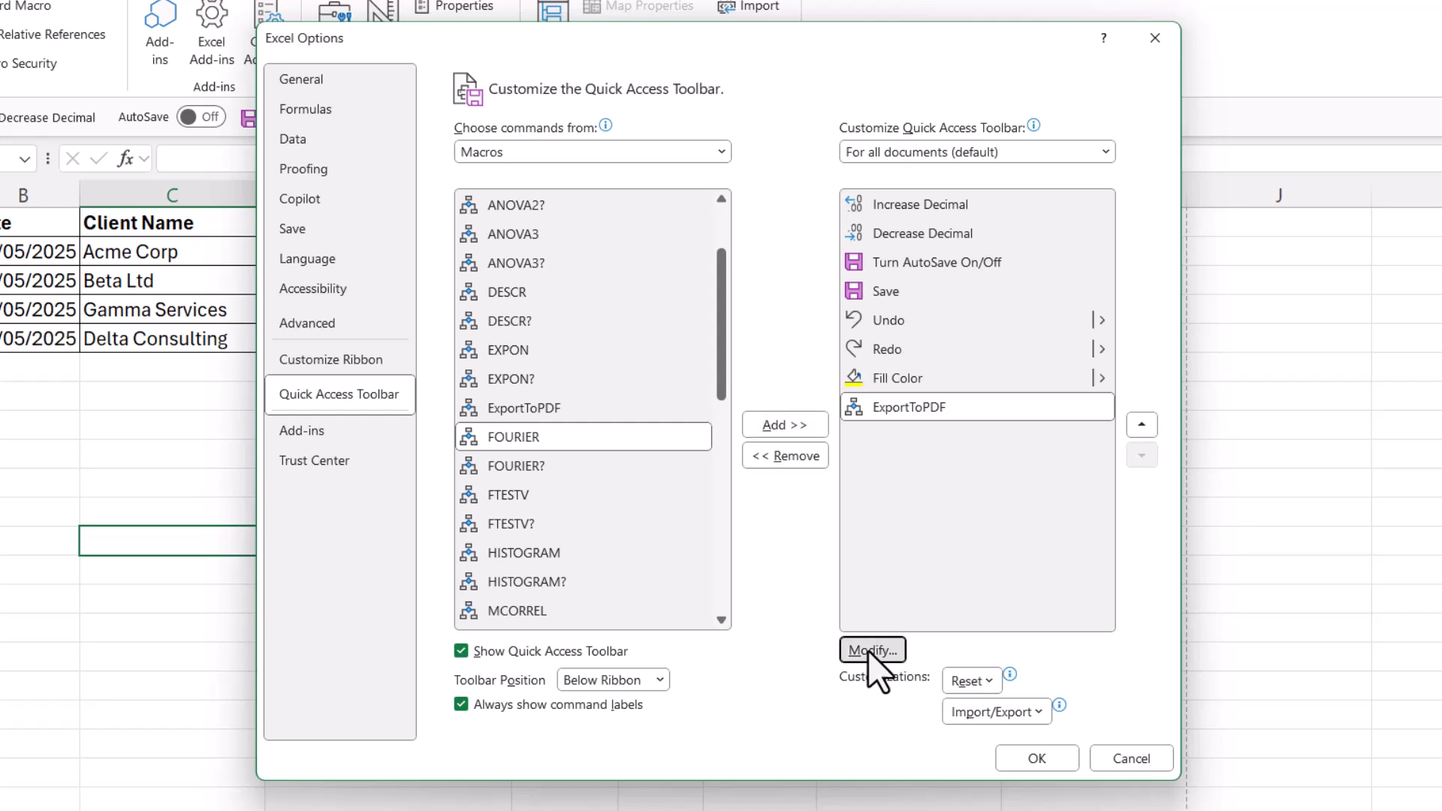
left_click(871, 650)
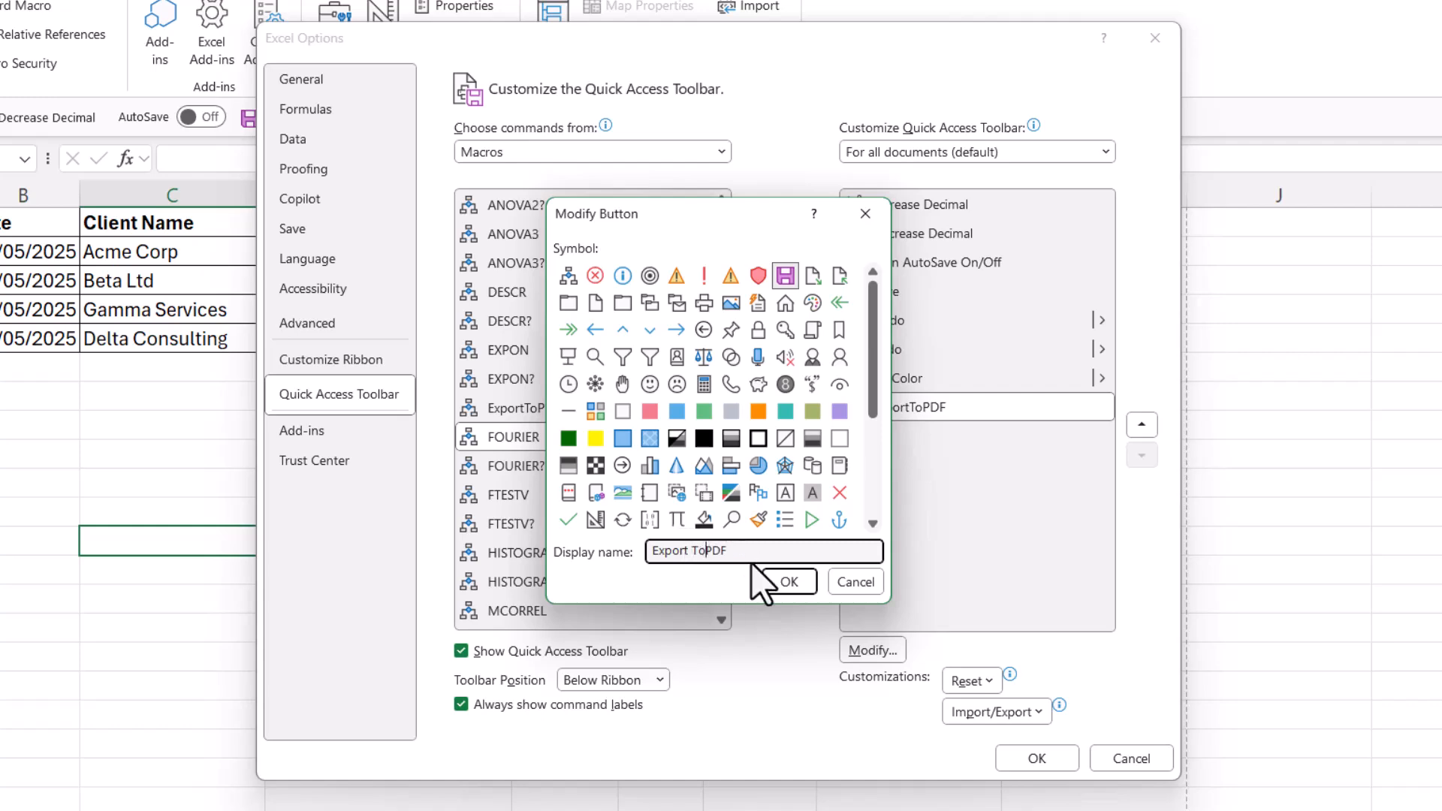
left_click(783, 581)
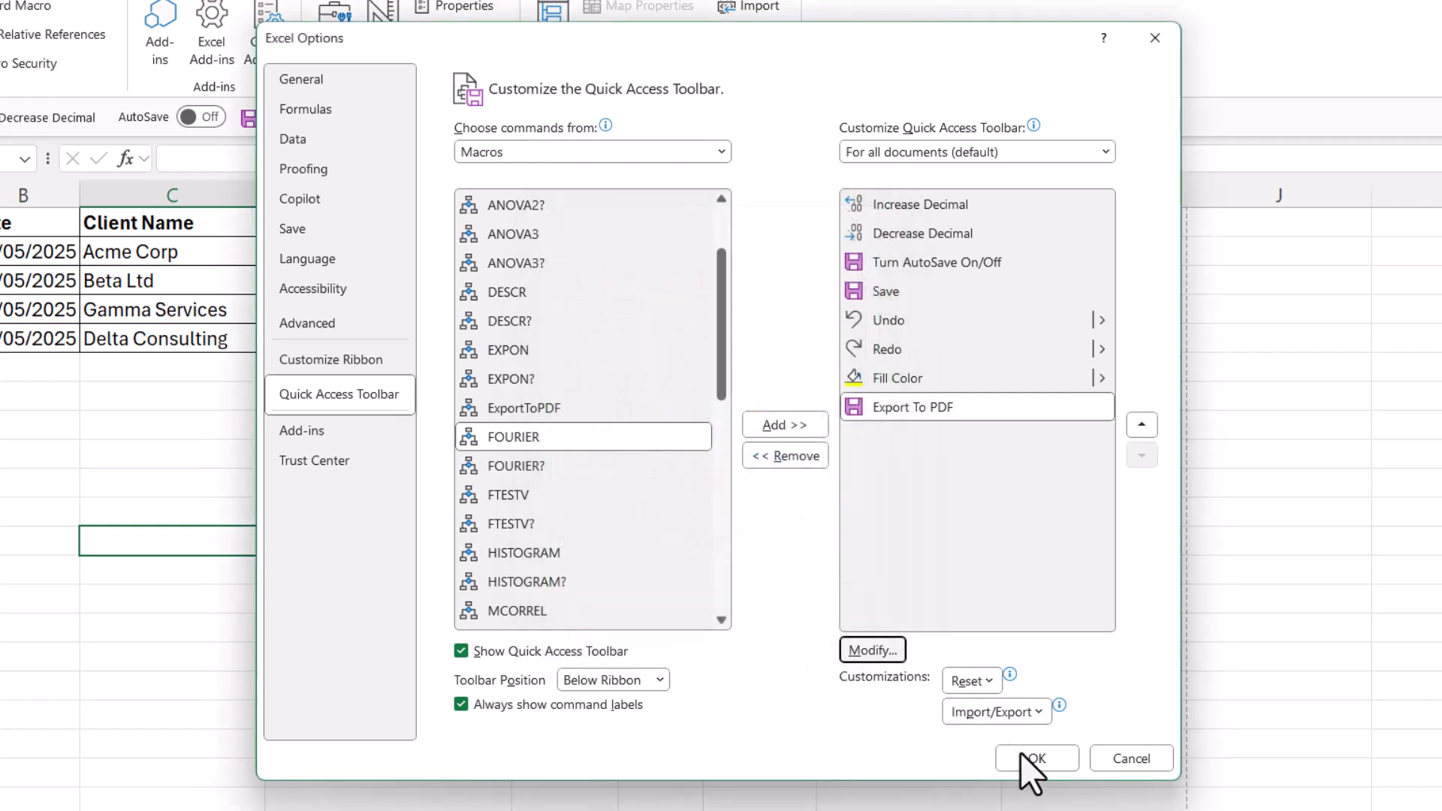
left_click(1033, 757)
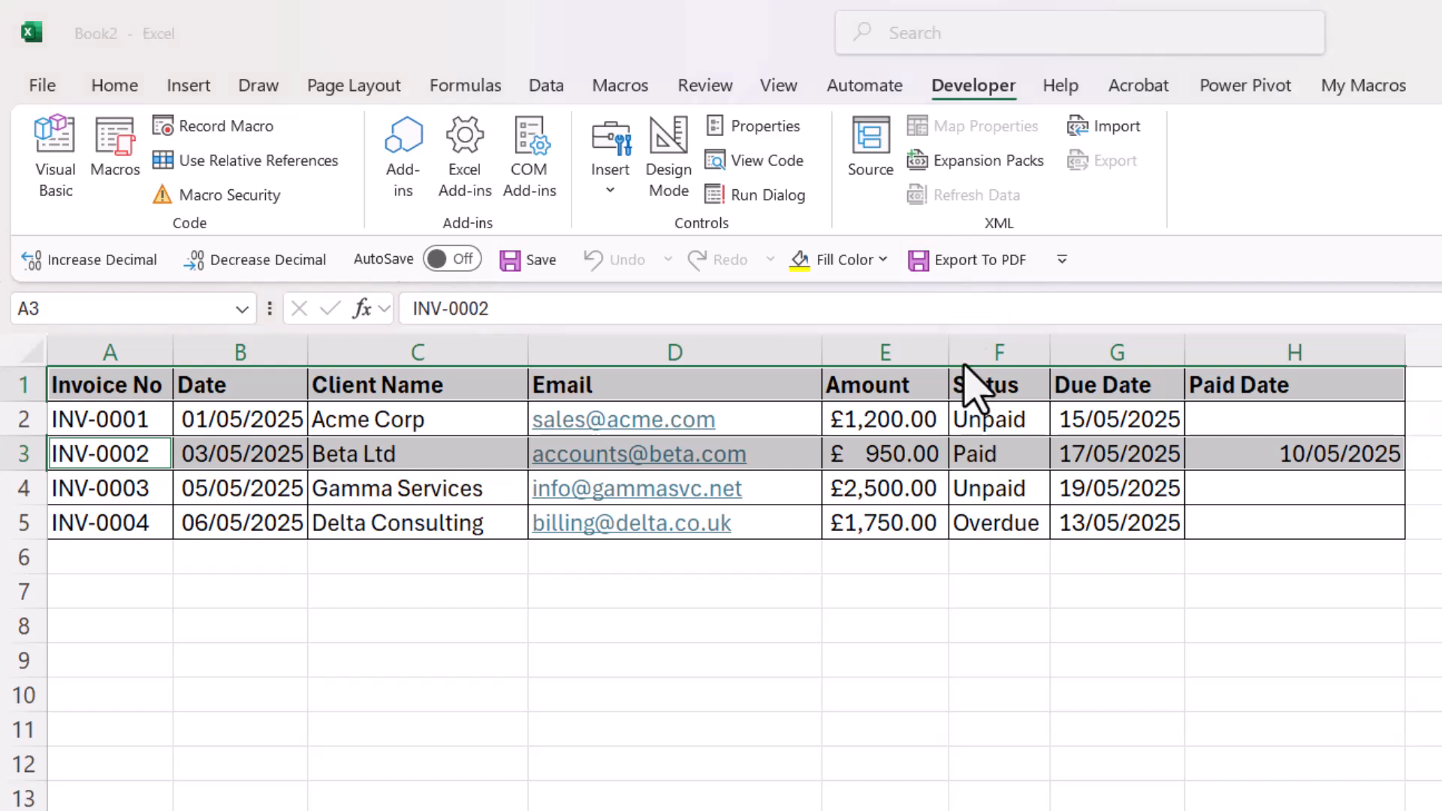
left_click(967, 259)
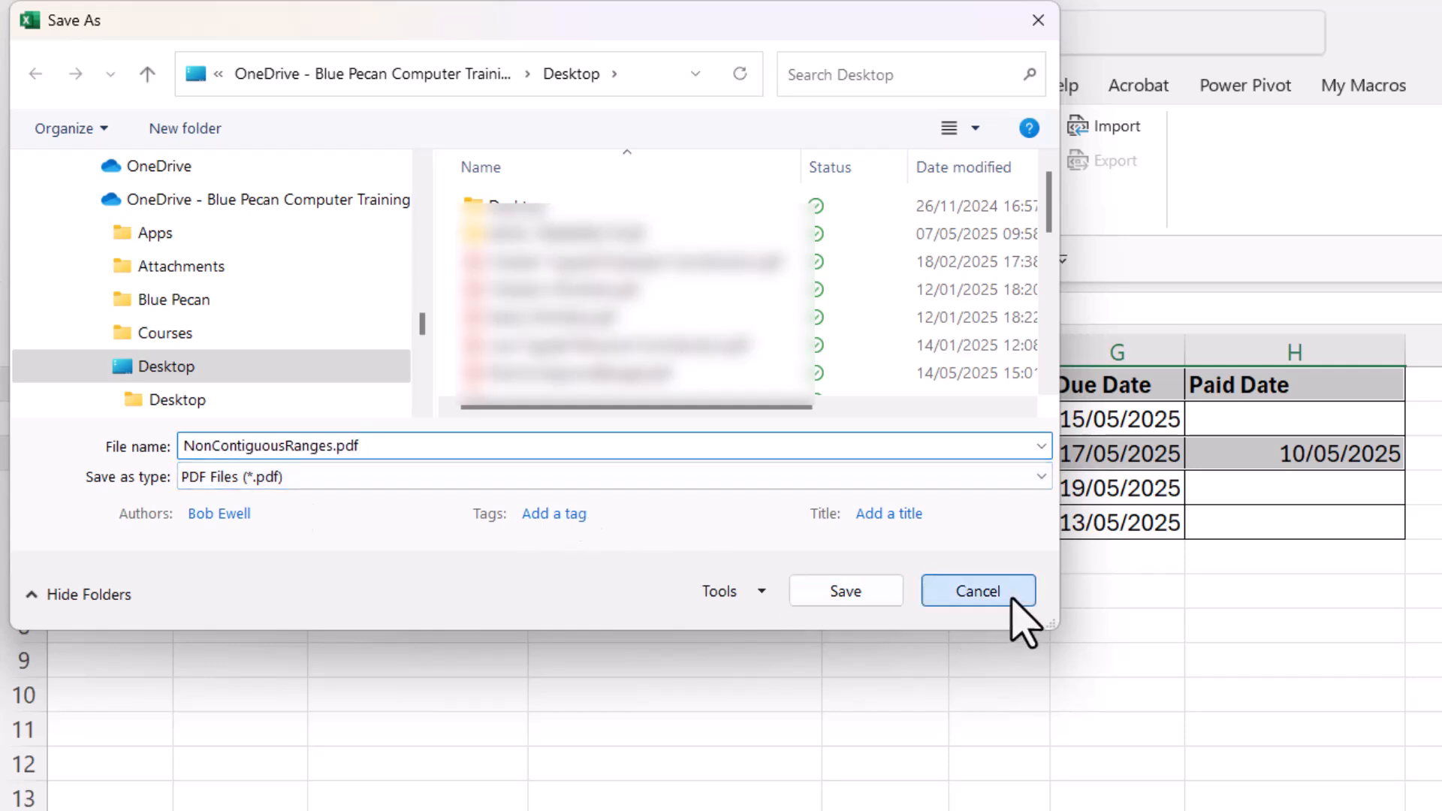
left_click(978, 590)
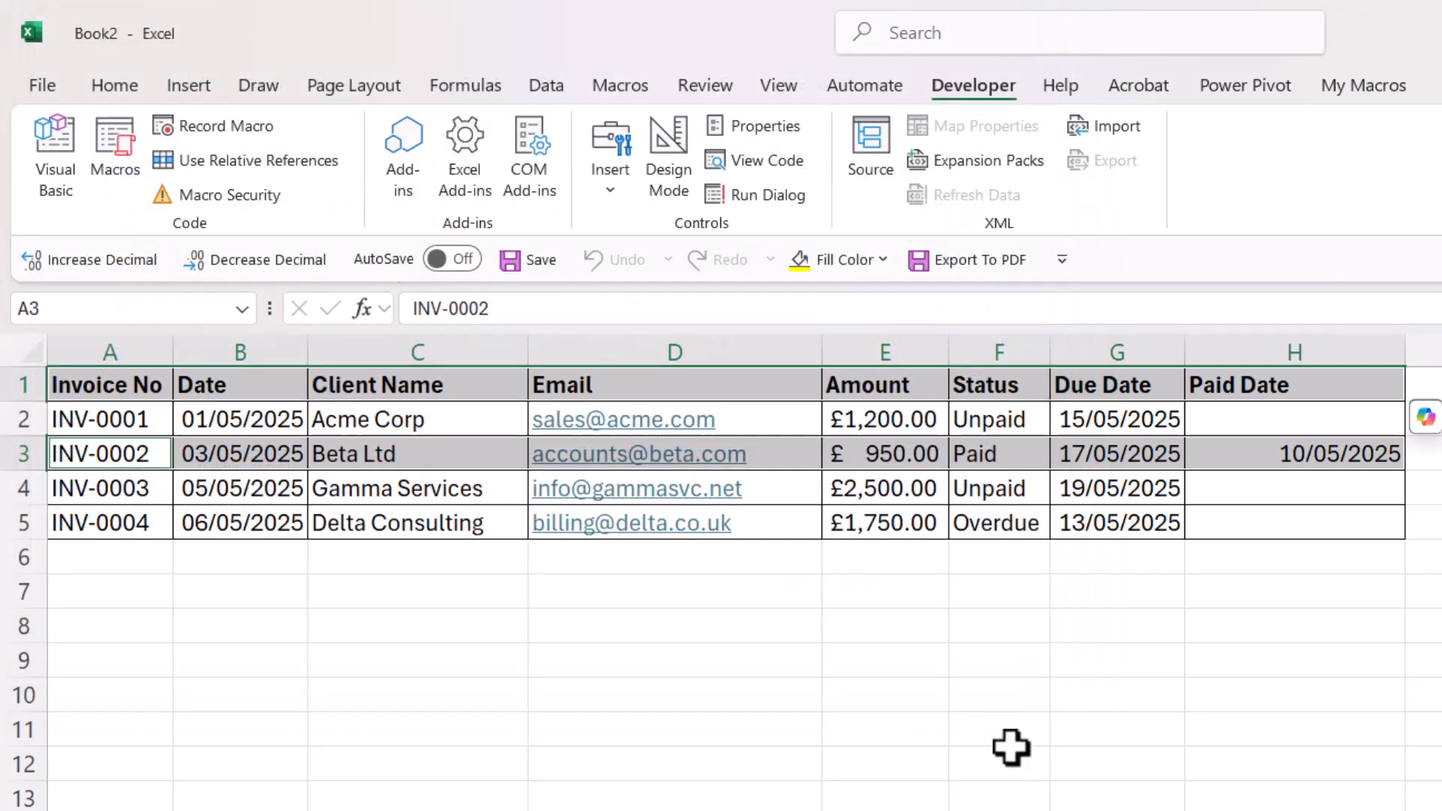